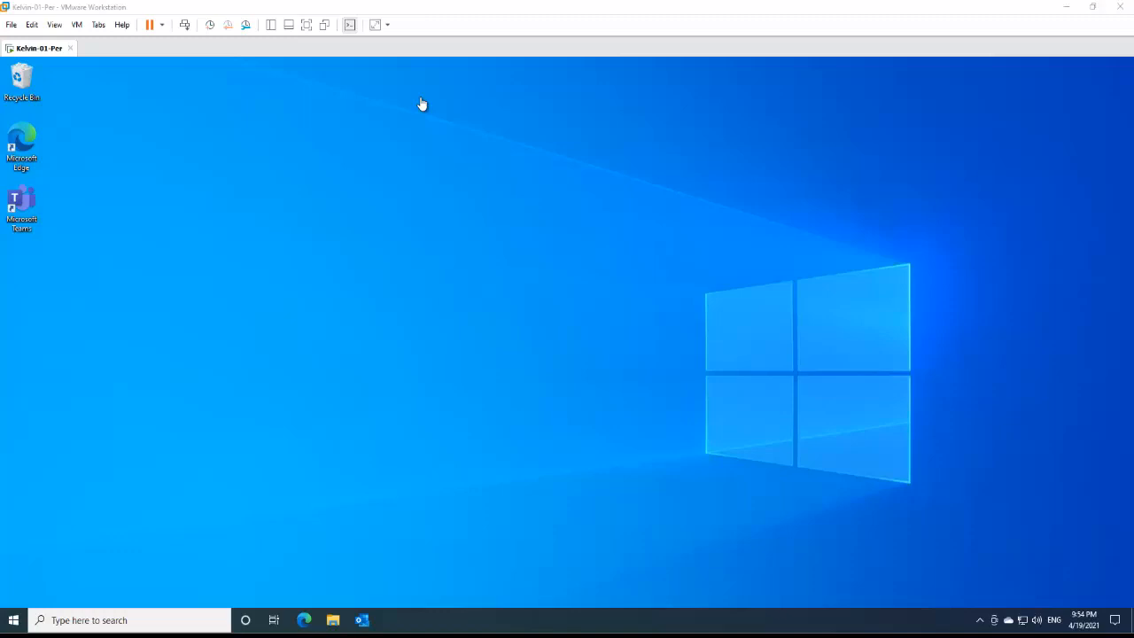
pyautogui.moveTo(652, 293)
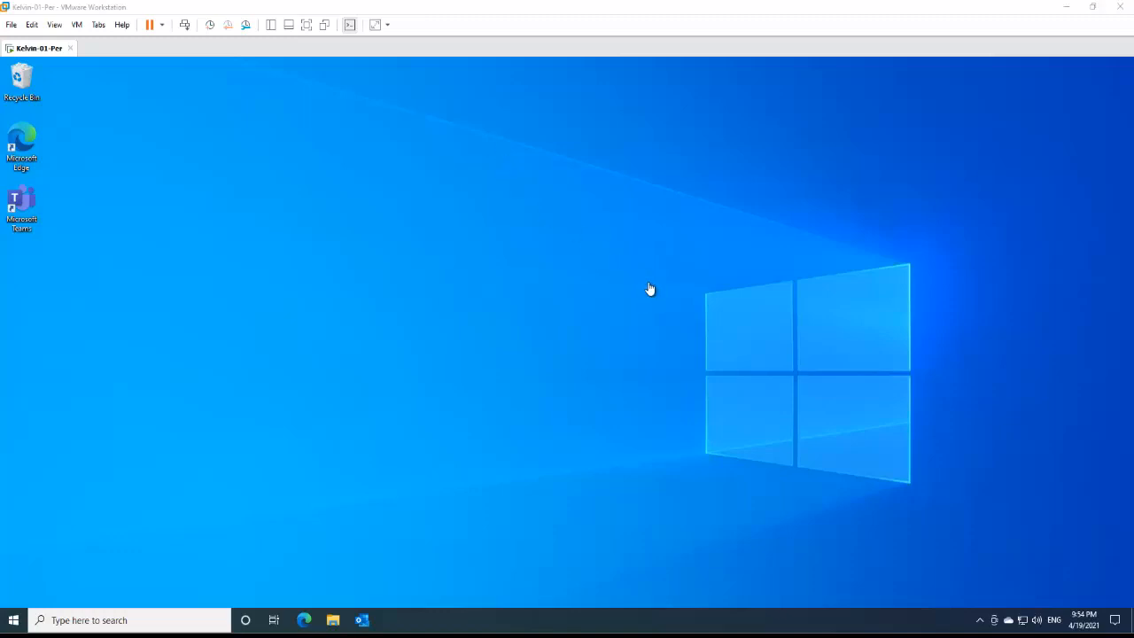
pyautogui.moveTo(829, 447)
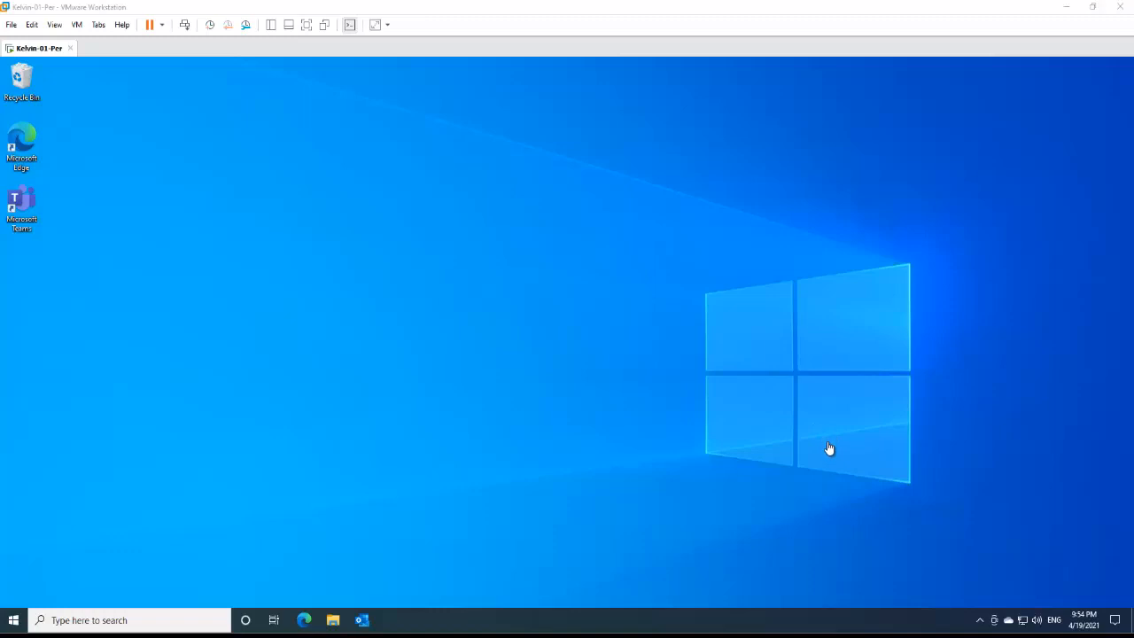
pyautogui.moveTo(825, 464)
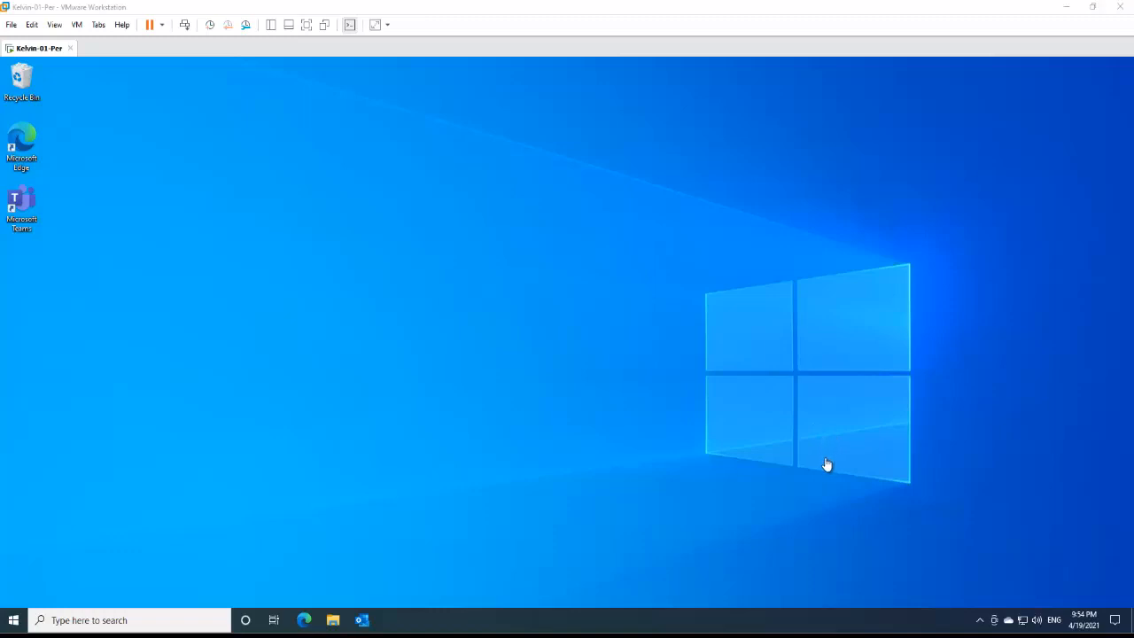
pyautogui.moveTo(938, 548)
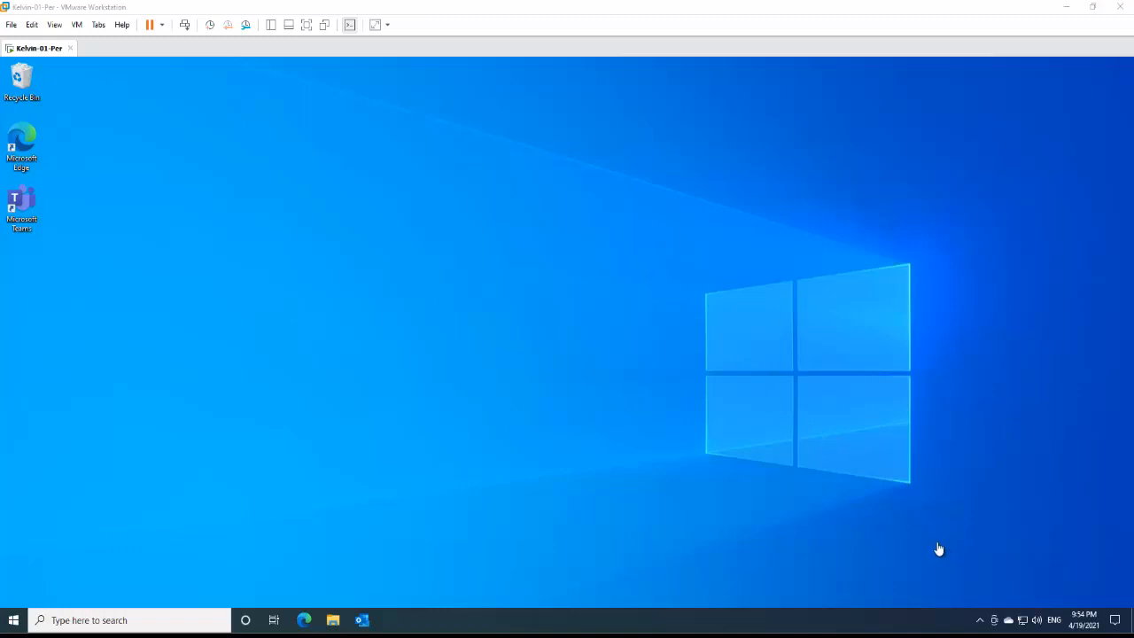
pyautogui.moveTo(1035, 564)
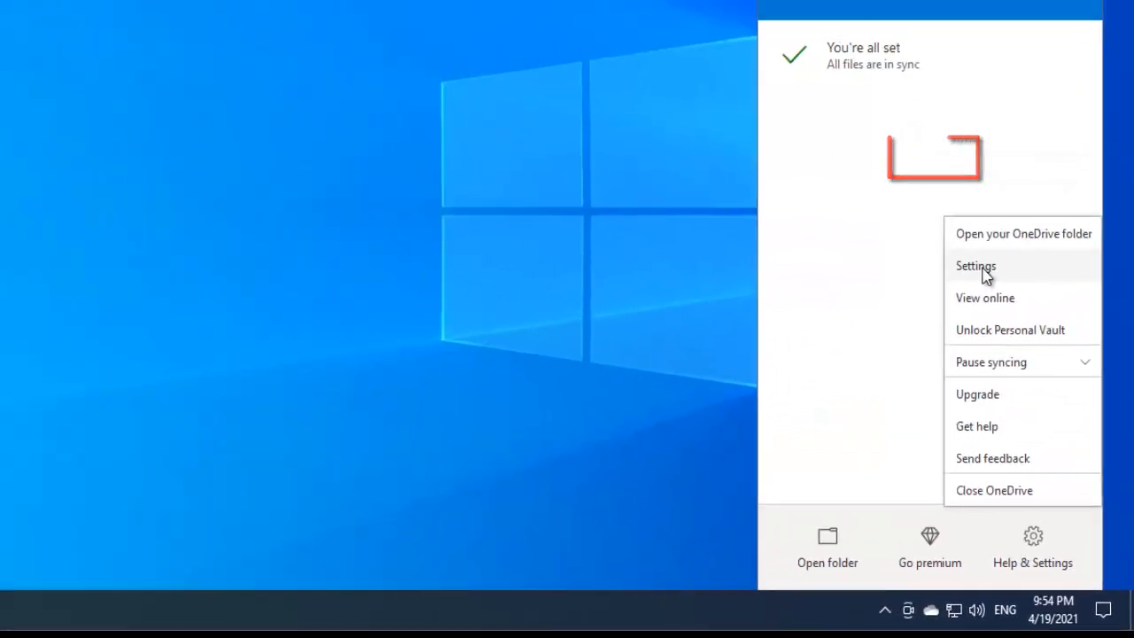
# Step: Open OneDrive settings to the Account tab showing 672 MB of 5.0 GB used
pyautogui.click(974, 266)
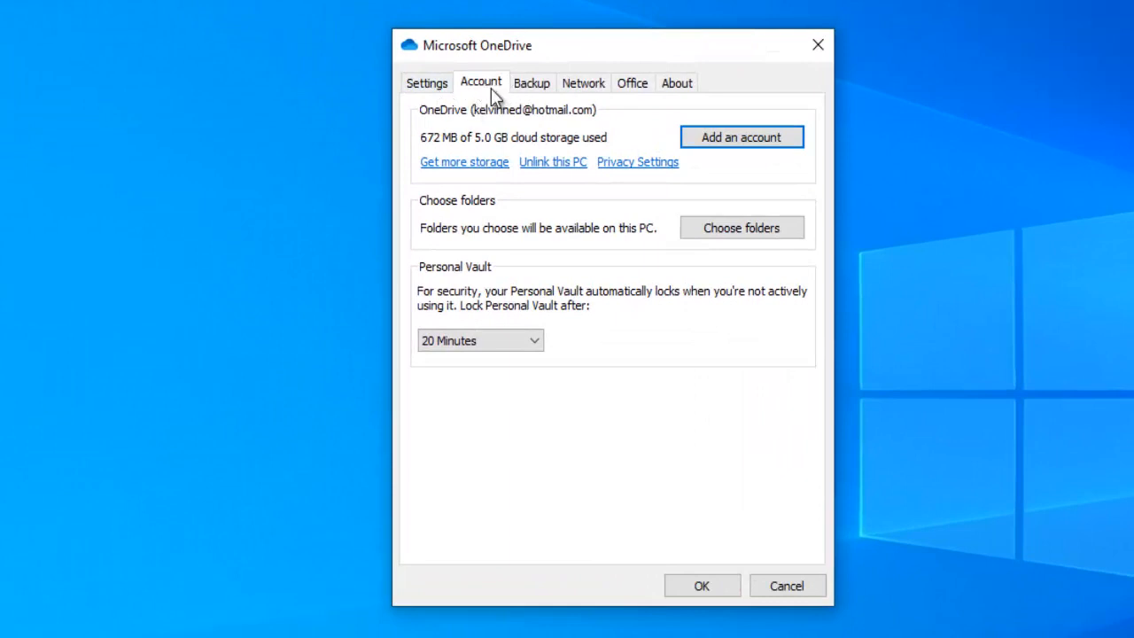
pyautogui.moveTo(532, 118)
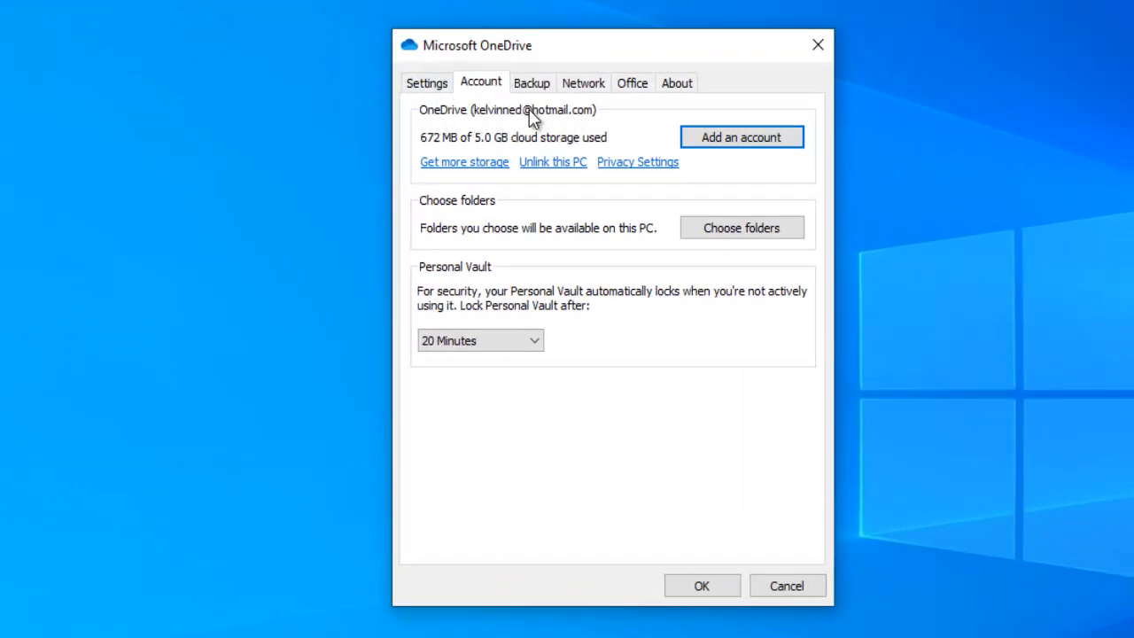
pyautogui.moveTo(595, 122)
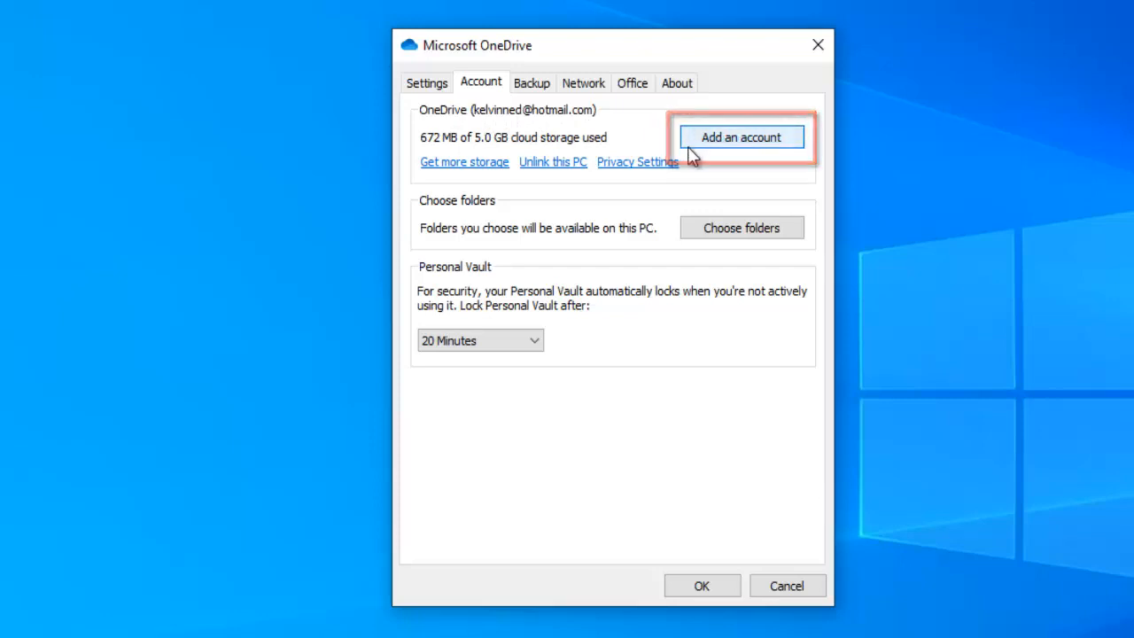
pyautogui.moveTo(660, 237)
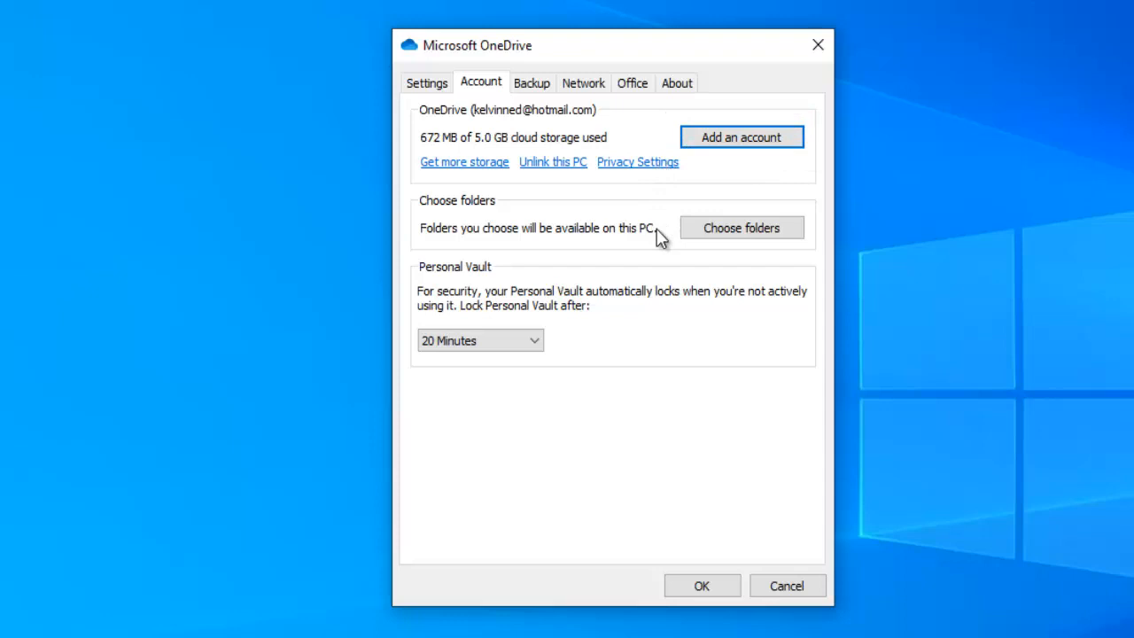
pyautogui.moveTo(737, 233)
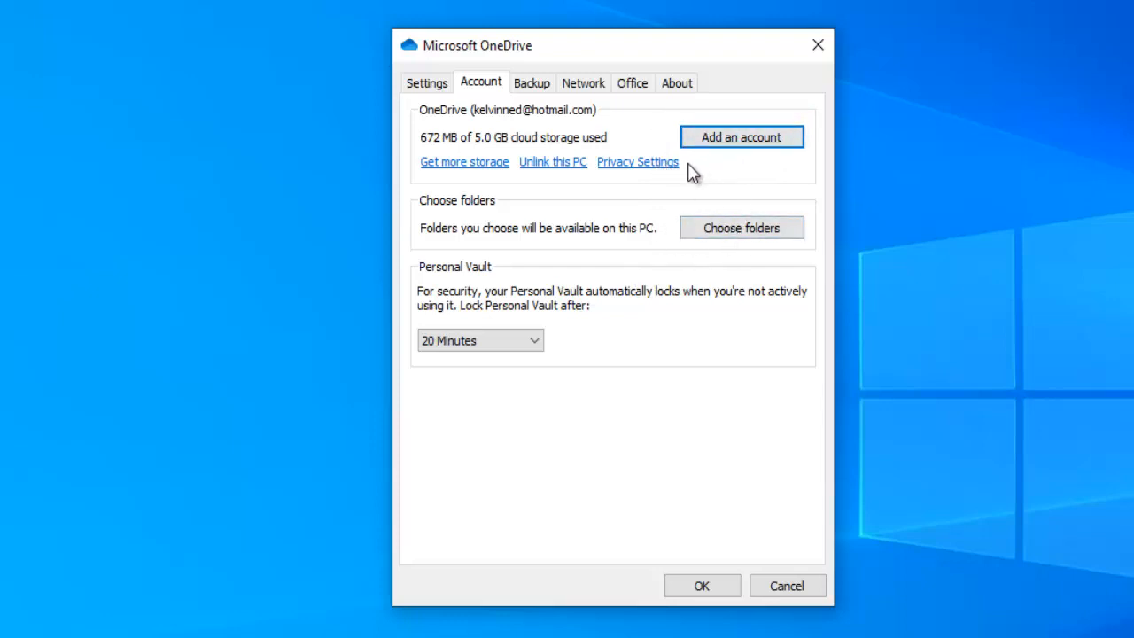
pyautogui.click(740, 136)
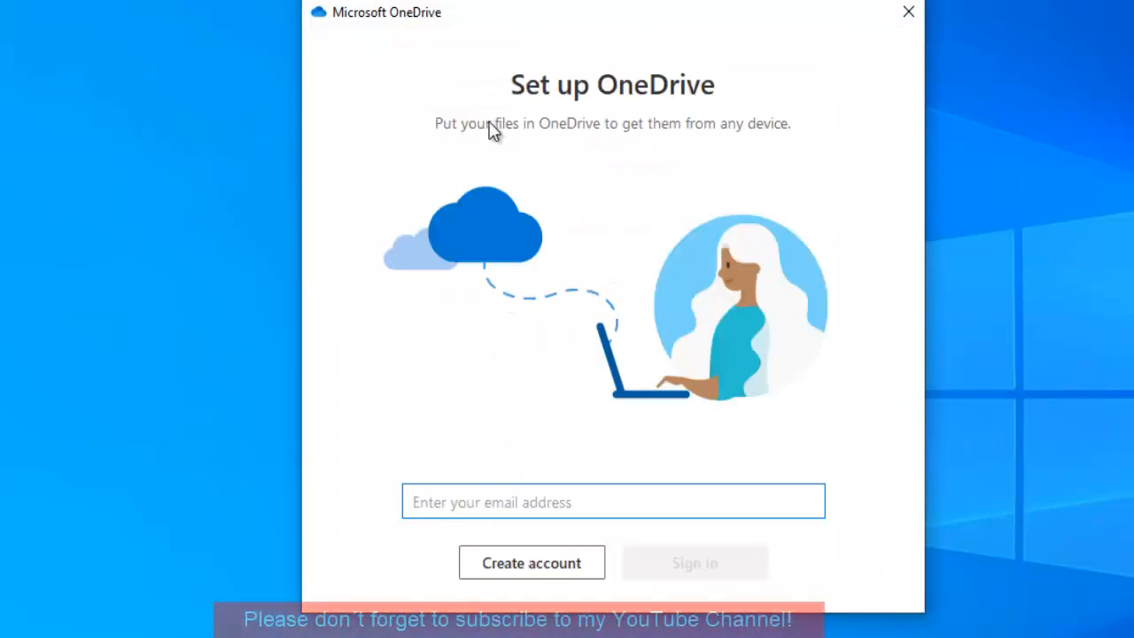
pyautogui.moveTo(594, 196)
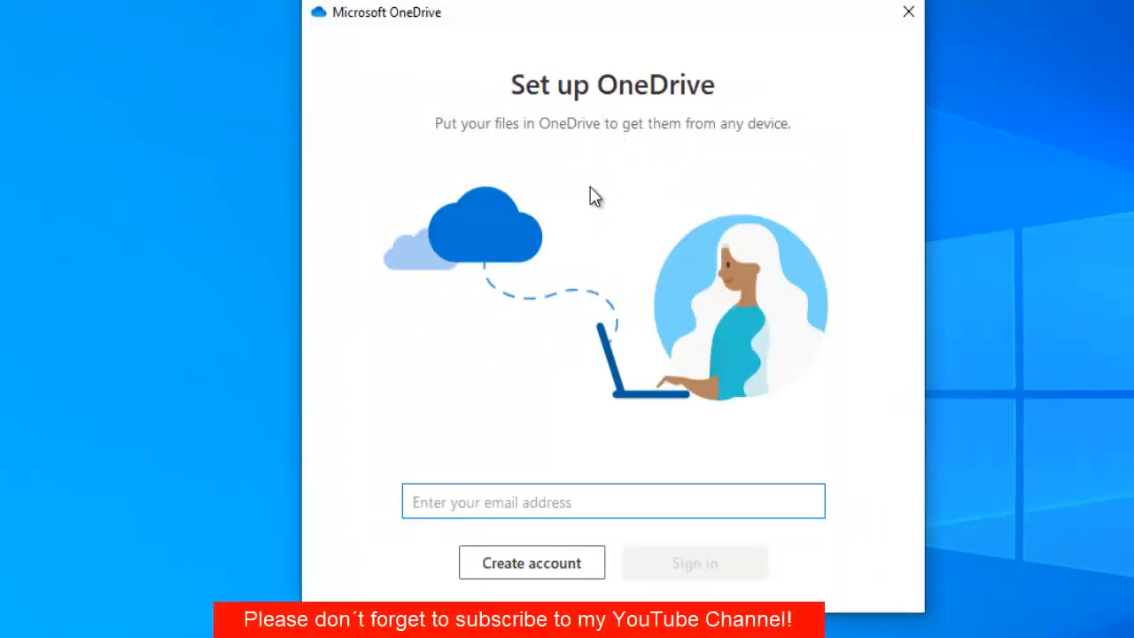
pyautogui.moveTo(498, 501)
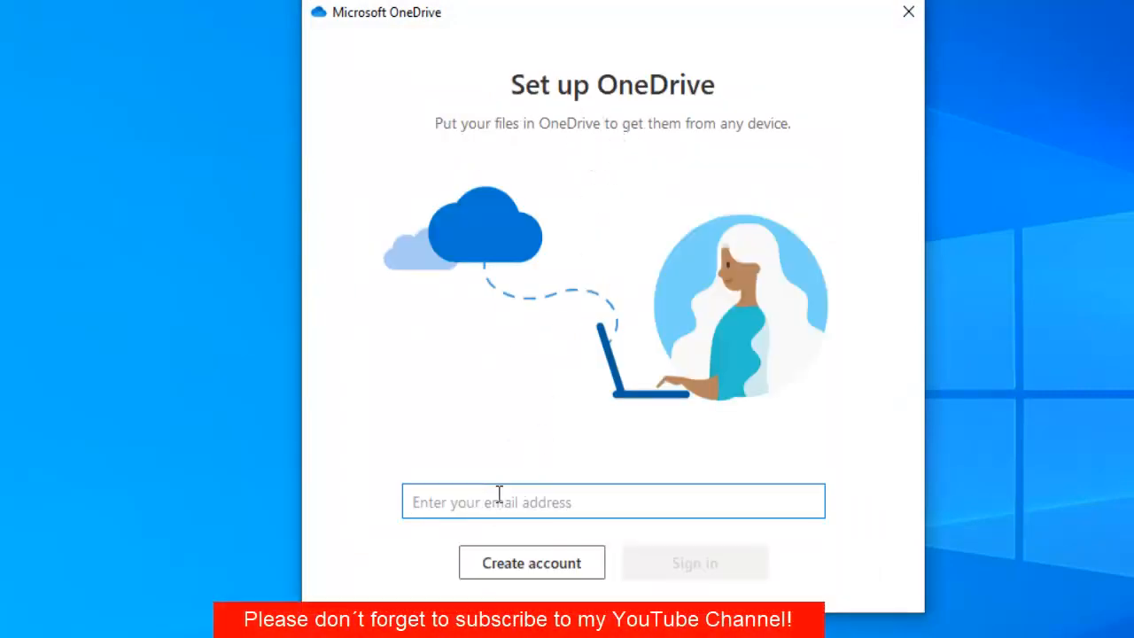
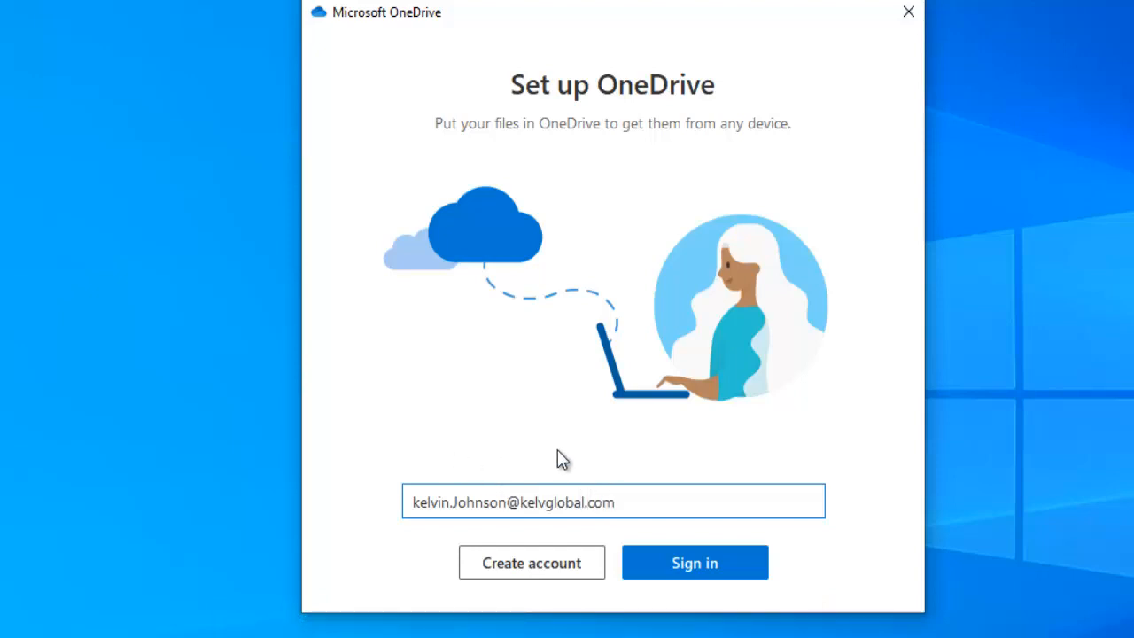
pyautogui.click(694, 562)
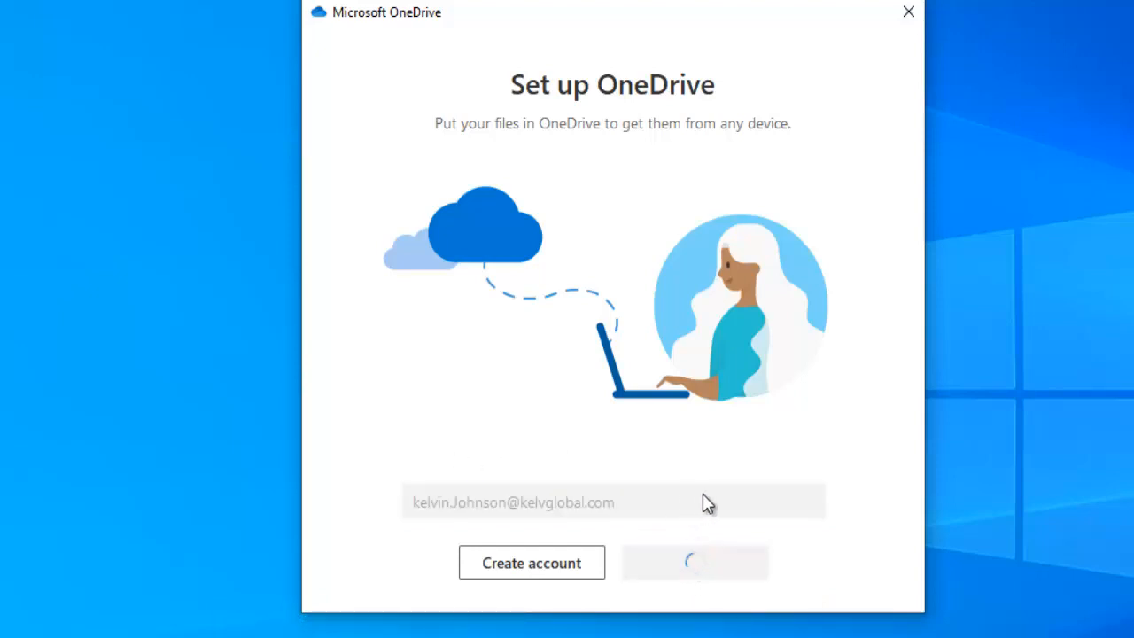
pyautogui.click(695, 563)
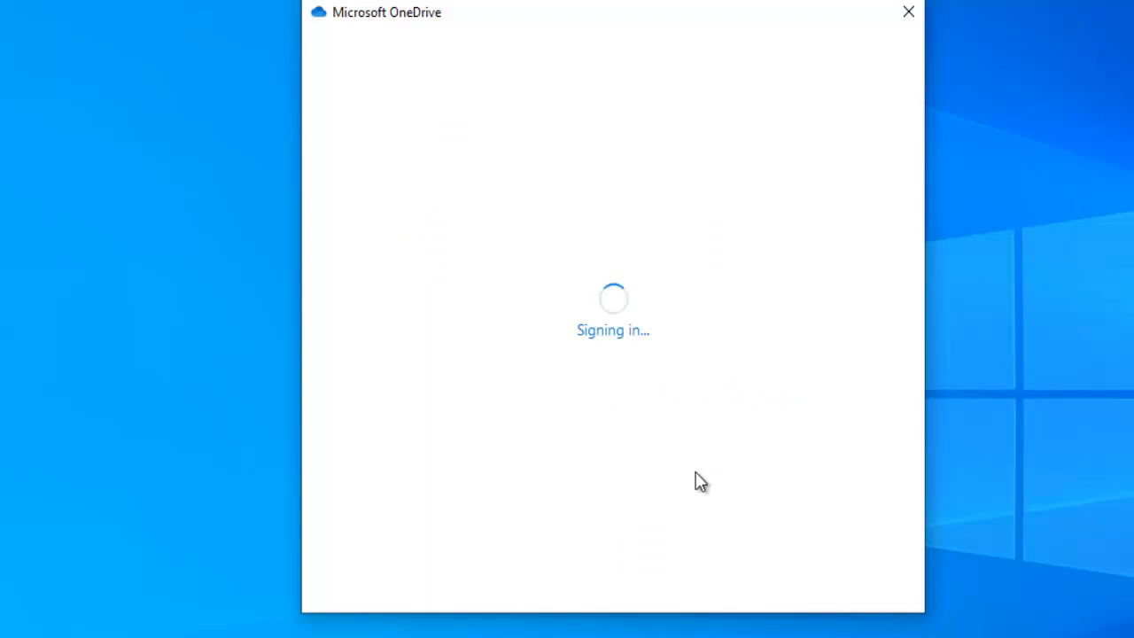
pyautogui.moveTo(641, 411)
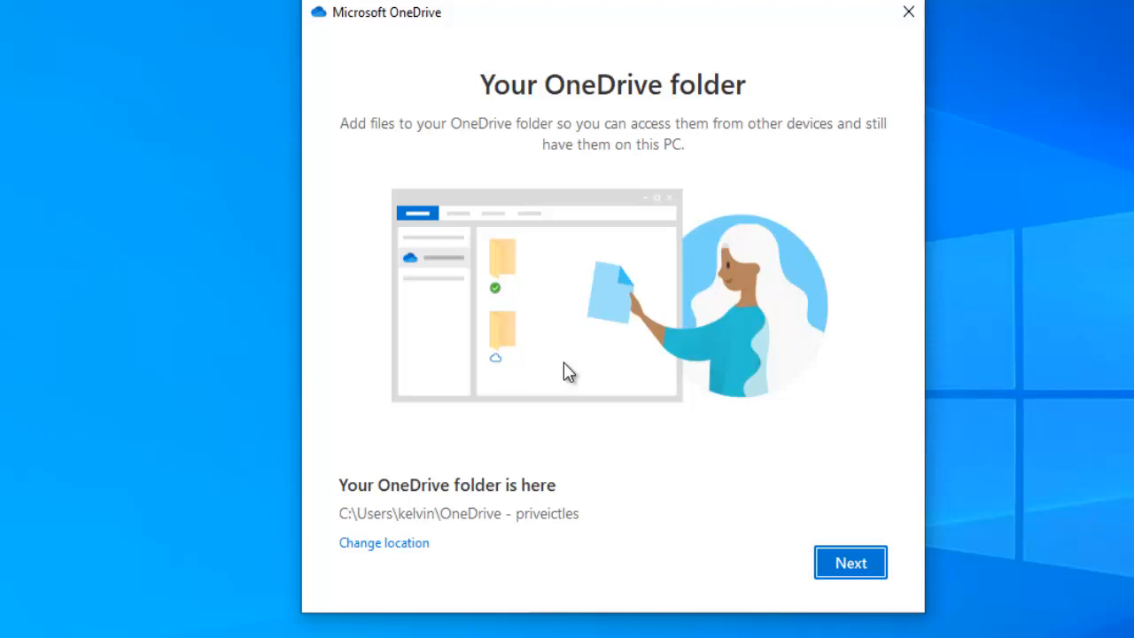
pyautogui.moveTo(183, 334)
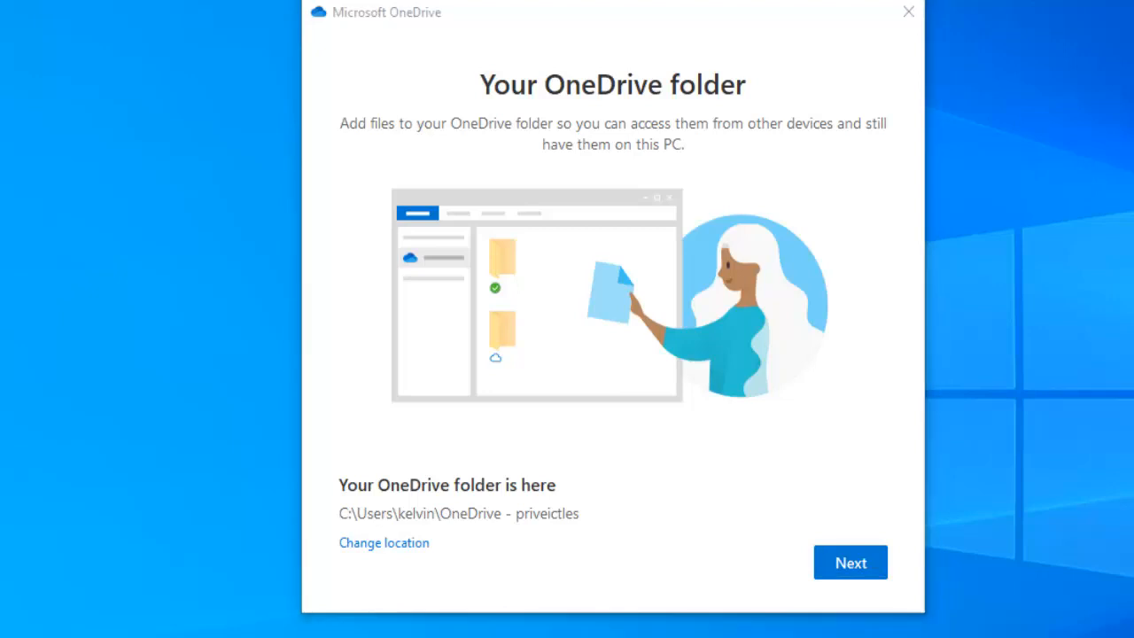
# Step: Launch Windows Settings from the Start menu and go to the Accounts section
pyautogui.click(13, 620)
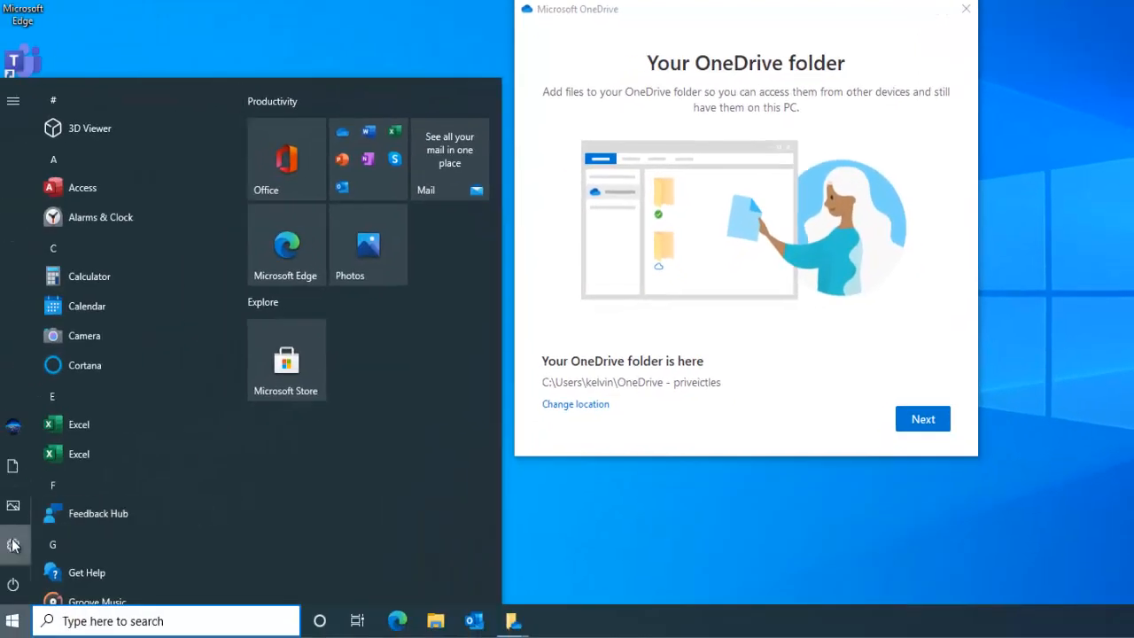
pyautogui.moveTo(479, 306)
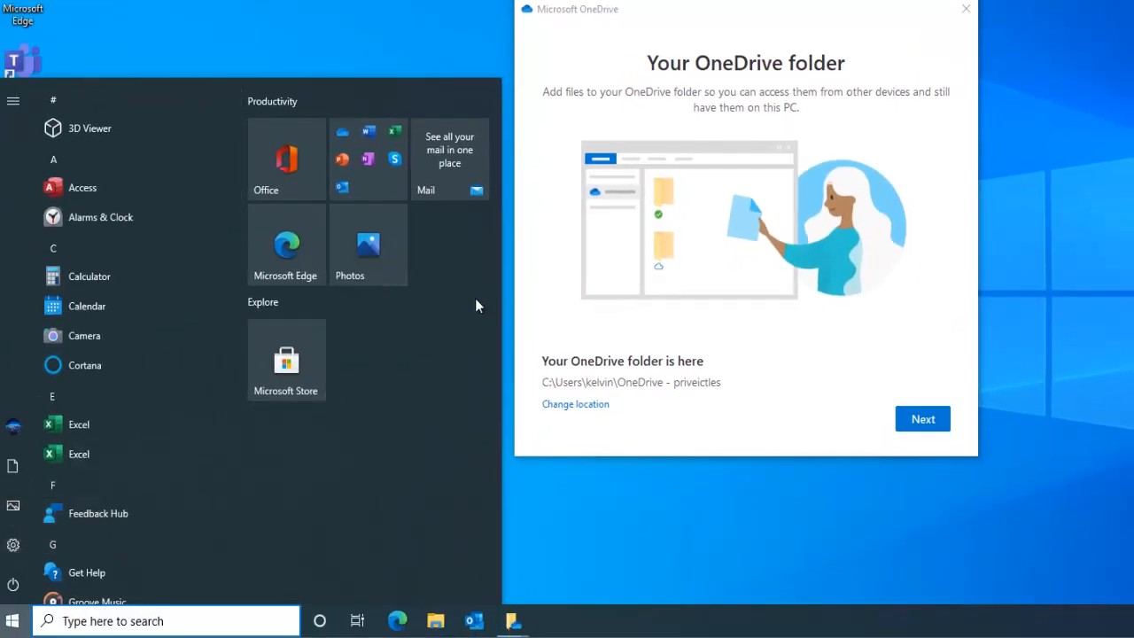
pyautogui.click(317, 342)
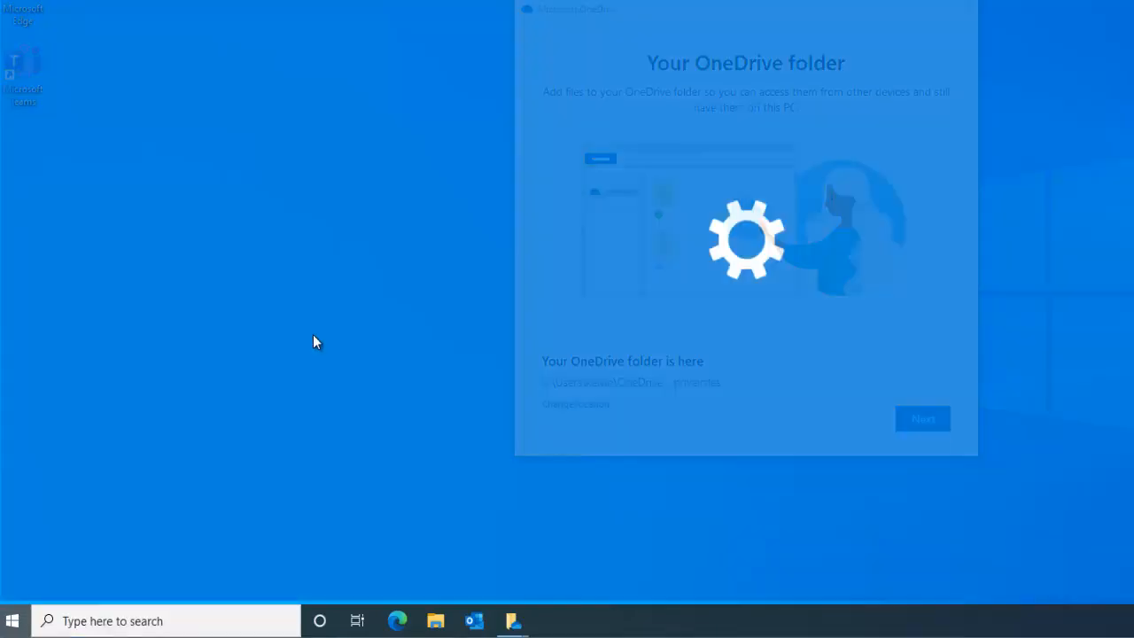
pyautogui.click(551, 620)
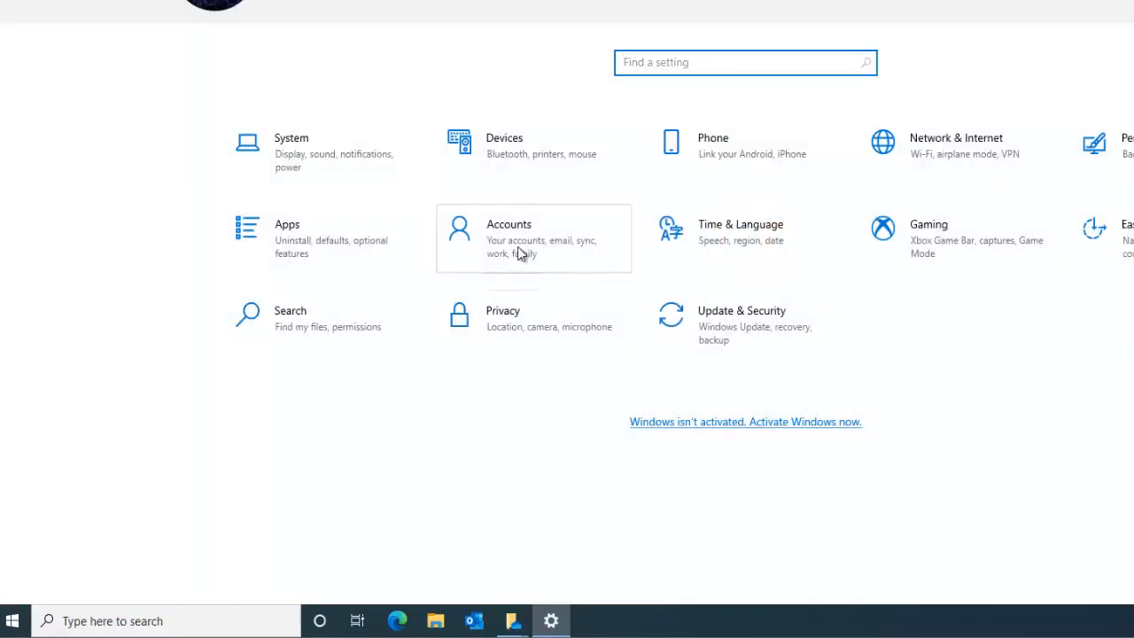
pyautogui.moveTo(527, 252)
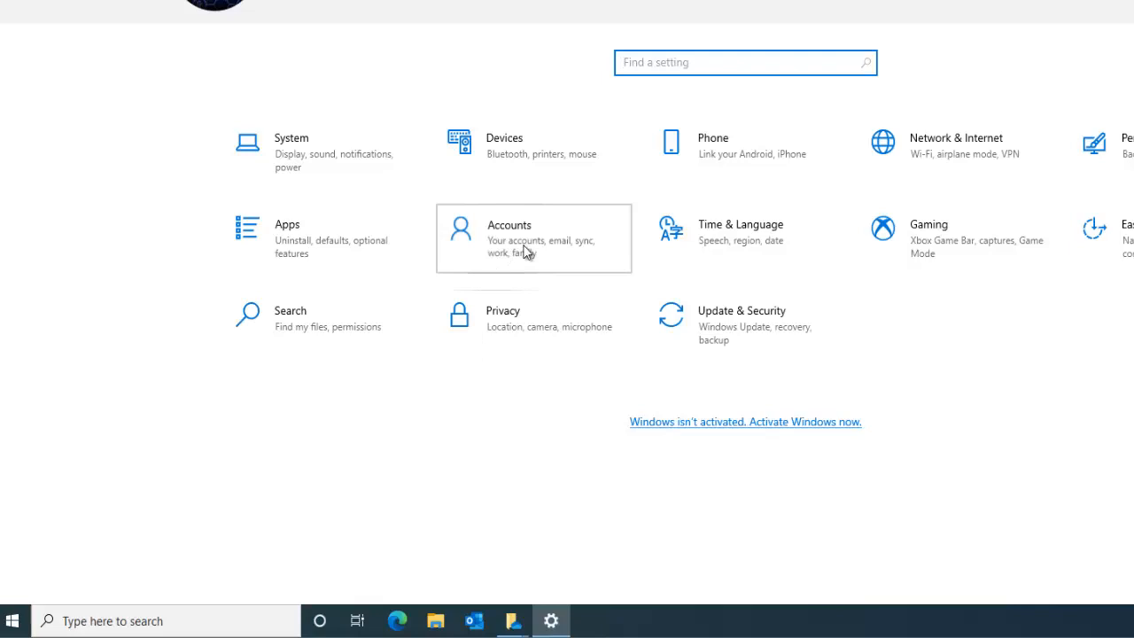
pyautogui.click(533, 237)
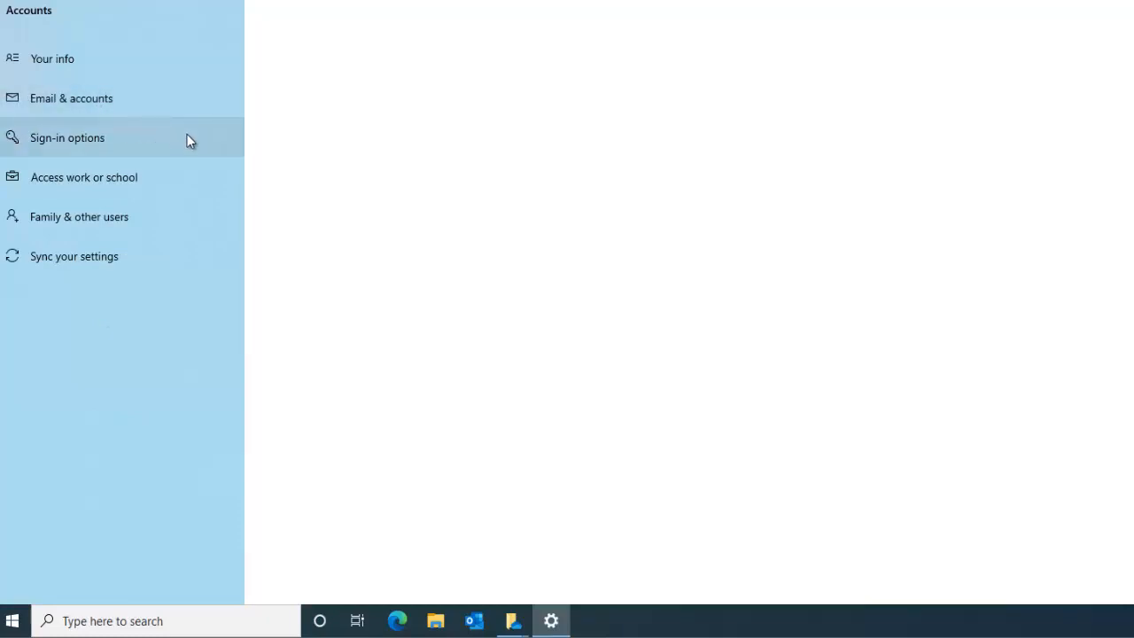
pyautogui.moveTo(360, 135)
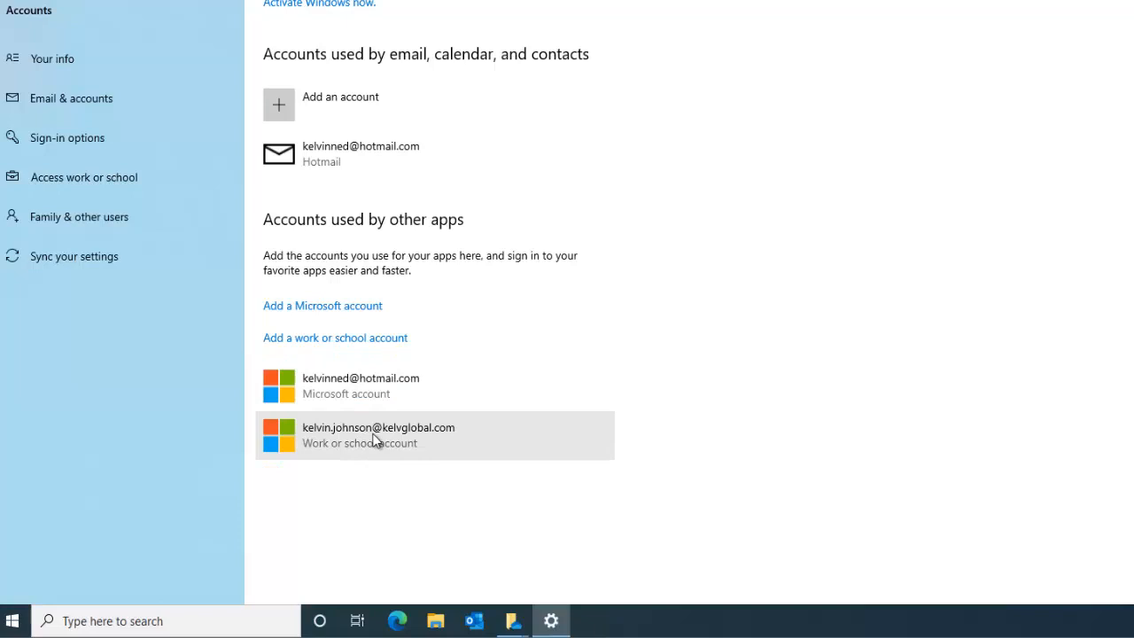
# Step: Expand the work account entry listed beside the personal Microsoft account
pyautogui.click(379, 435)
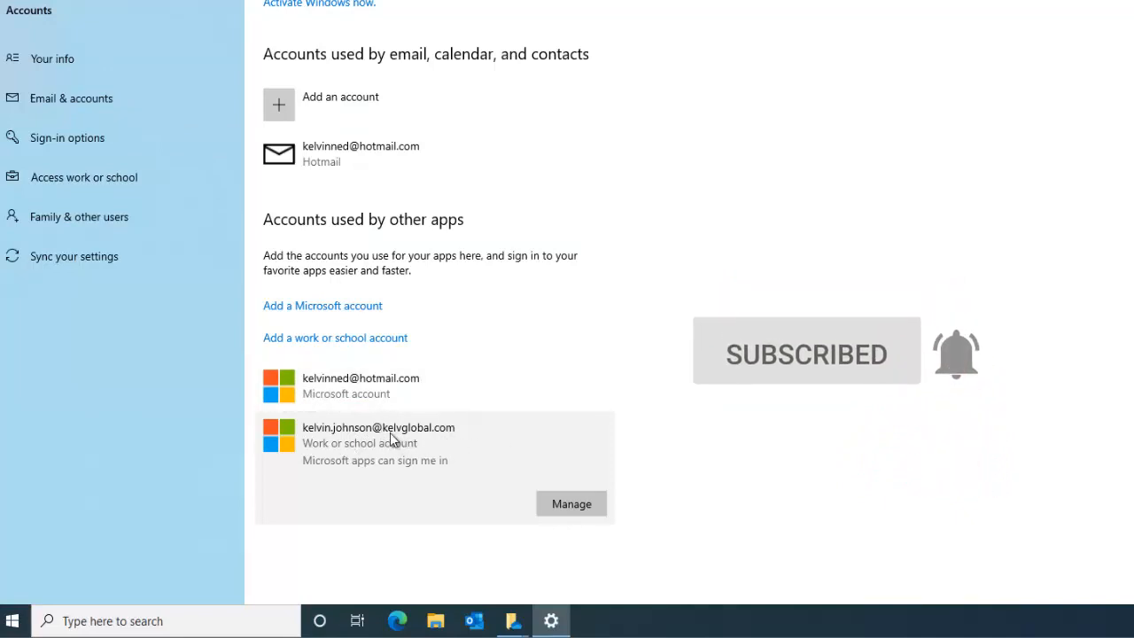
pyautogui.moveTo(484, 547)
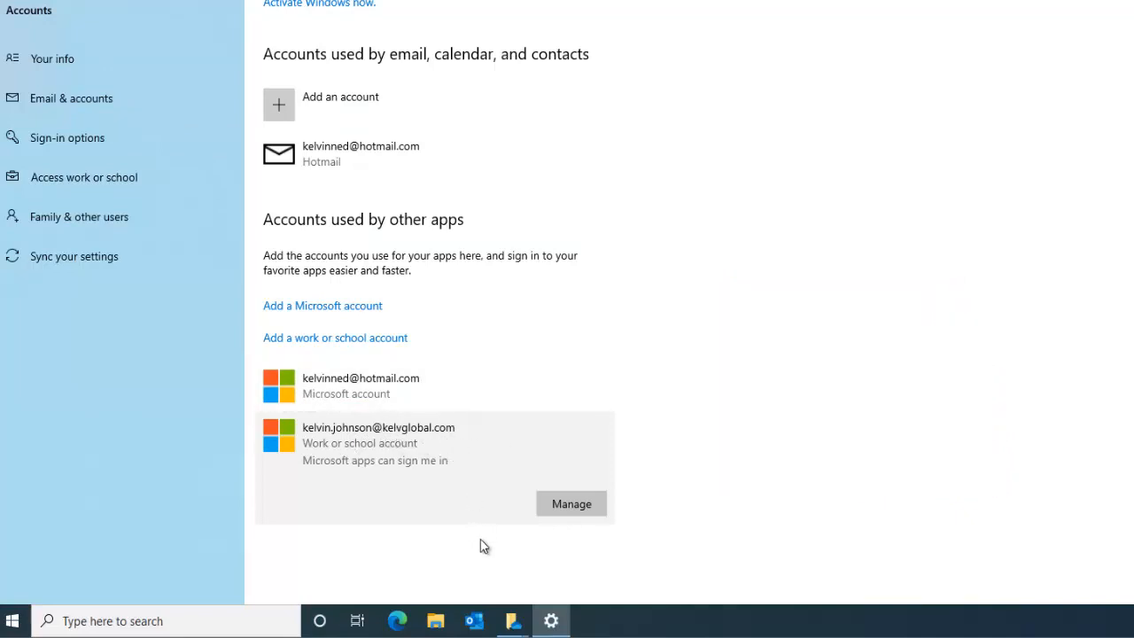
pyautogui.moveTo(443, 453)
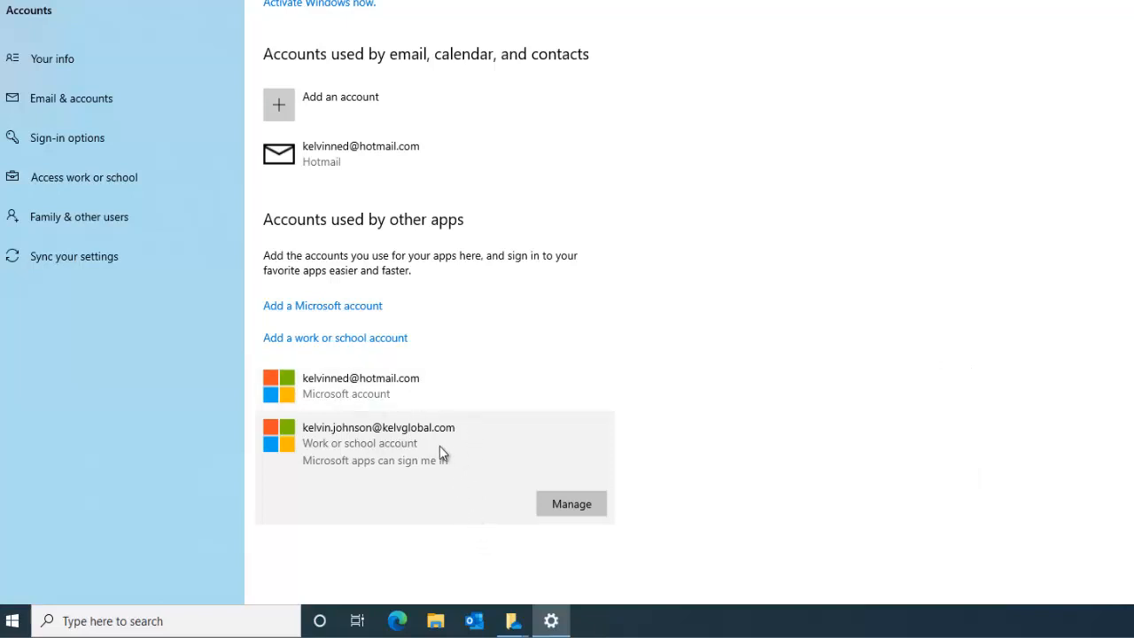
pyautogui.moveTo(508, 498)
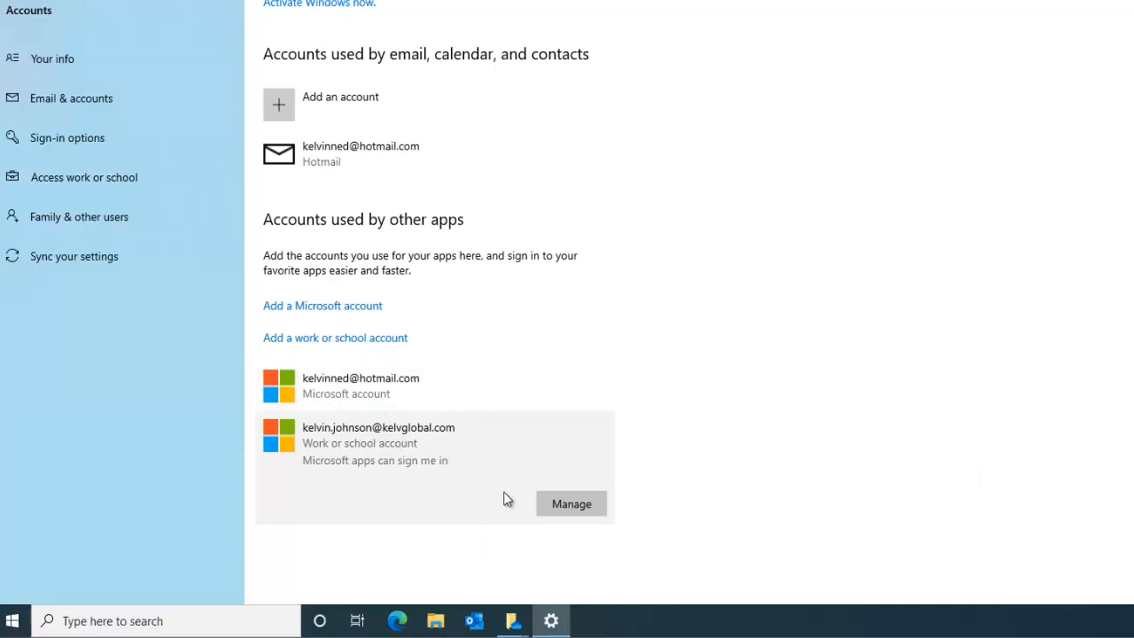
pyautogui.moveTo(507, 499)
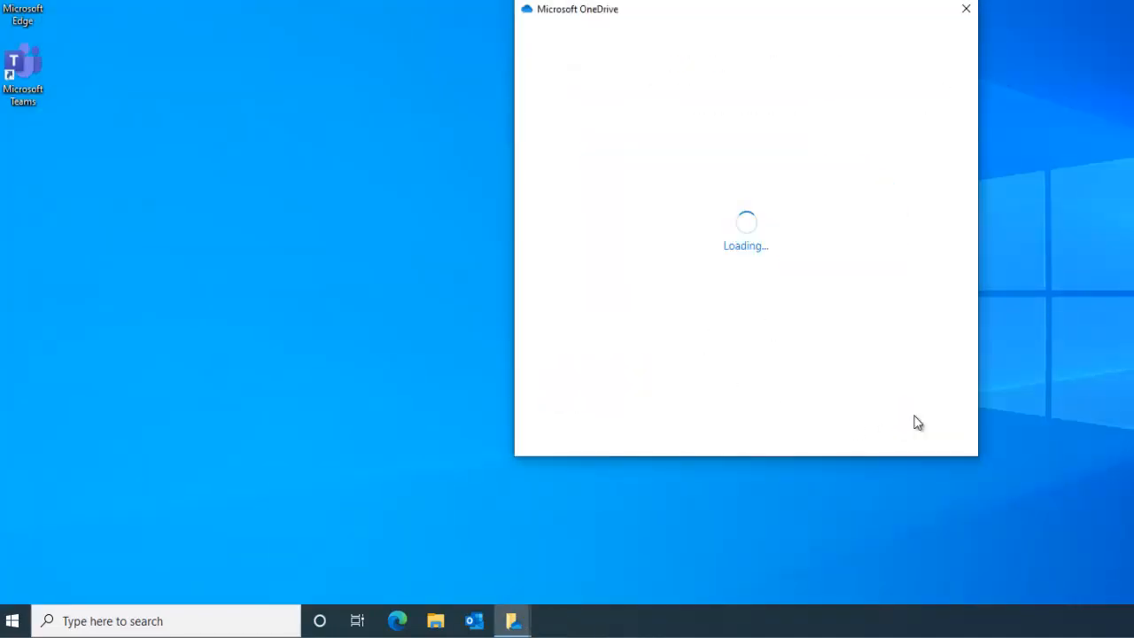
pyautogui.moveTo(734, 261)
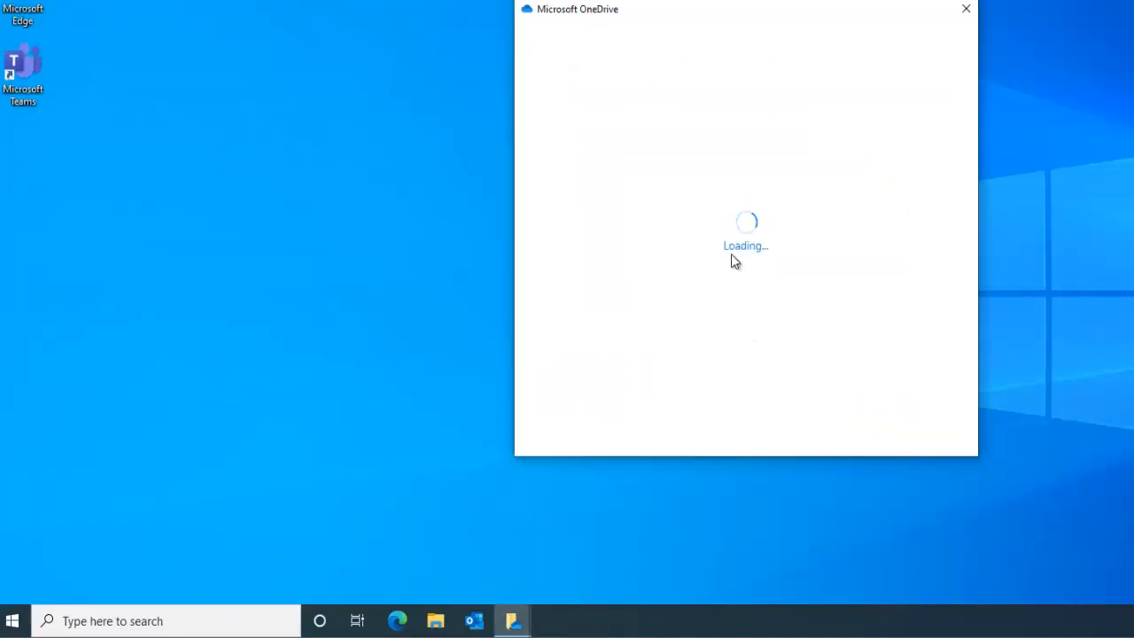
pyautogui.moveTo(746, 235)
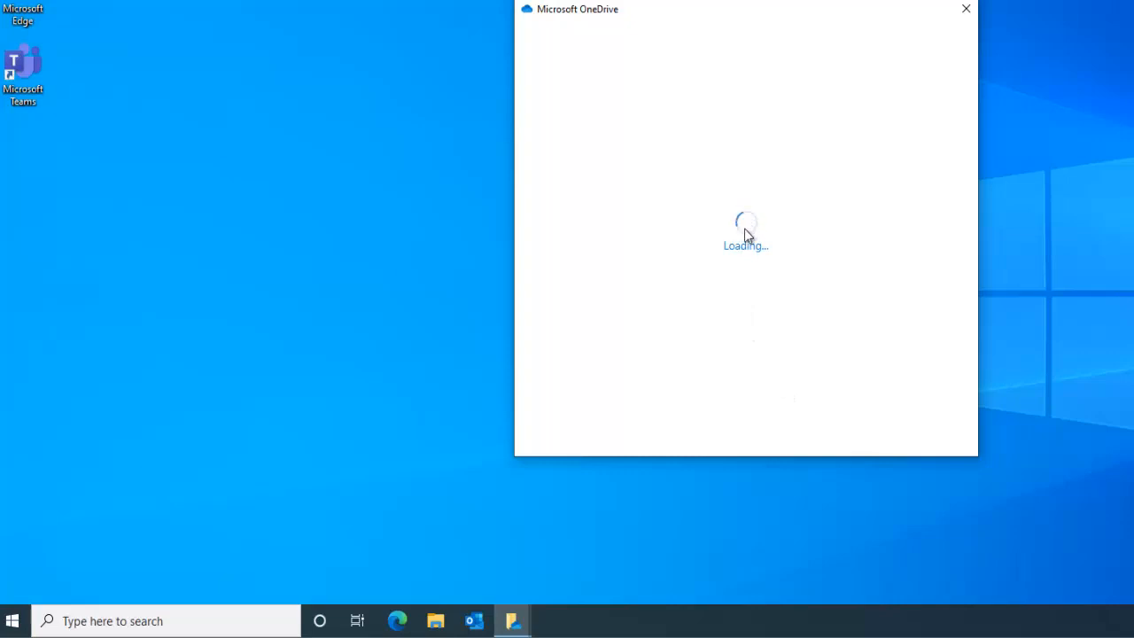
pyautogui.moveTo(521, 617)
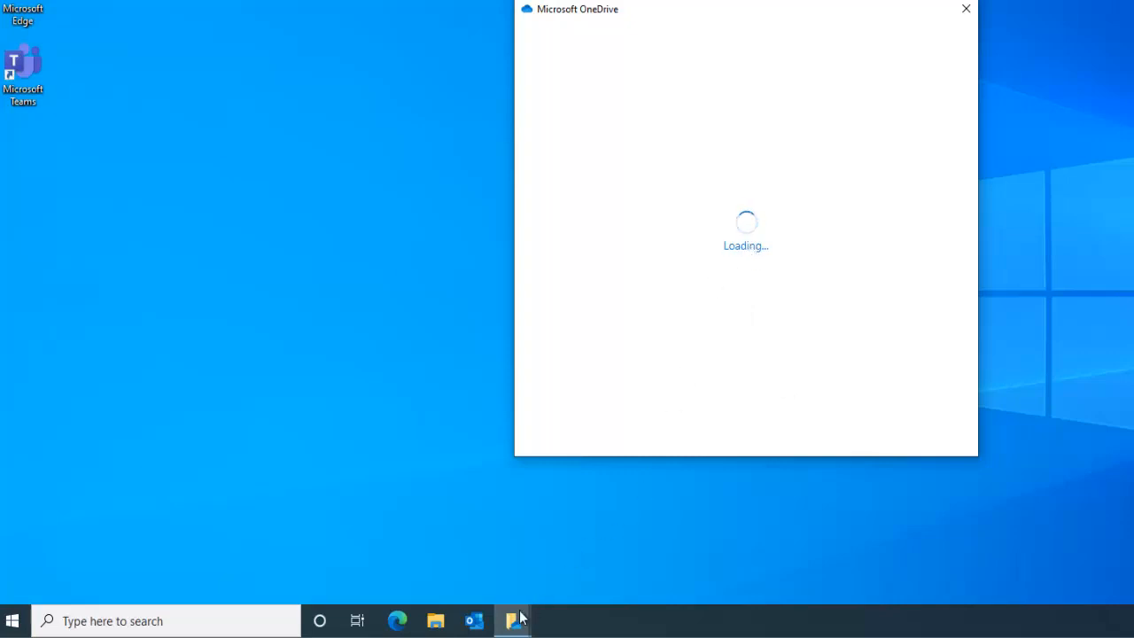
pyautogui.moveTo(512, 620)
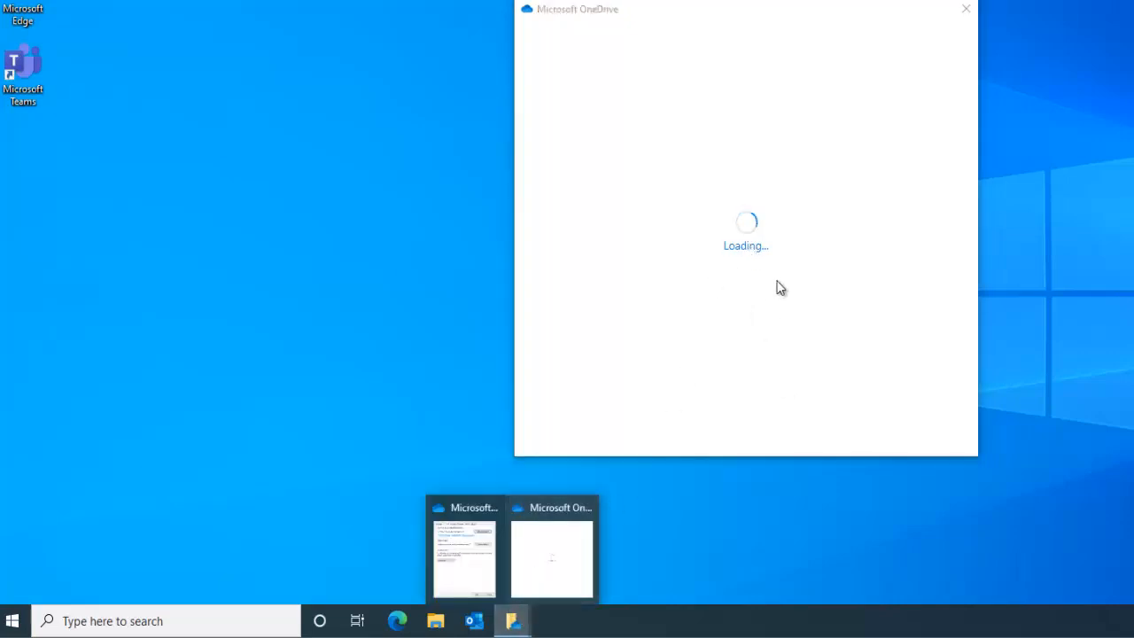
pyautogui.moveTo(394, 363)
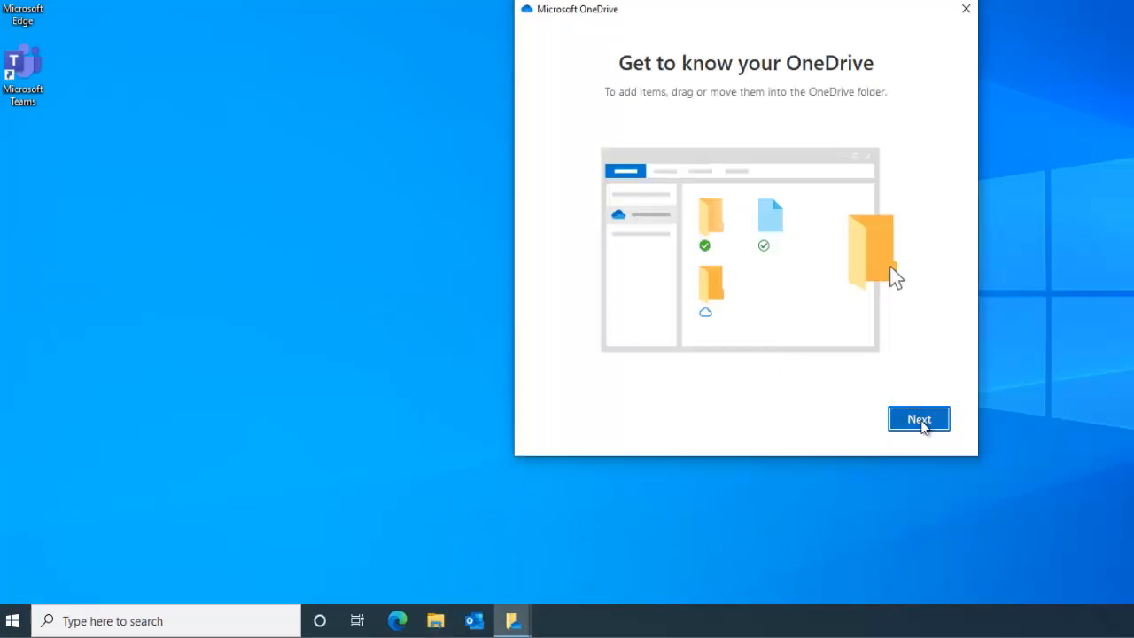
# Step: Pass the introduction and Files On-Demand pages, choose Later for the mobile app, open the folder
pyautogui.click(919, 418)
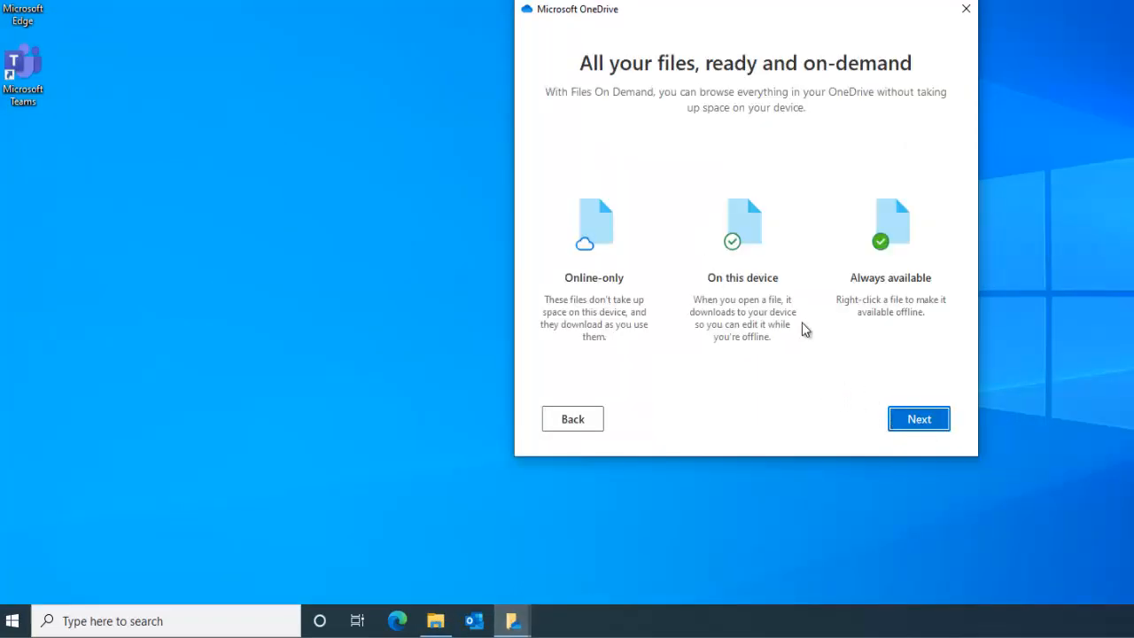
pyautogui.click(917, 418)
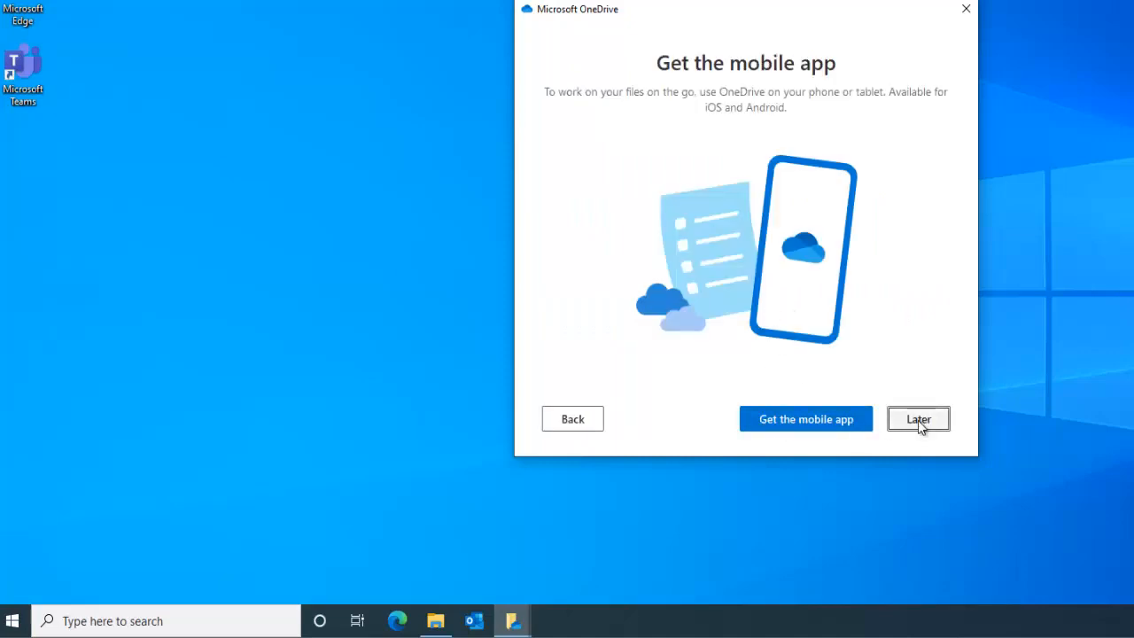
pyautogui.click(918, 419)
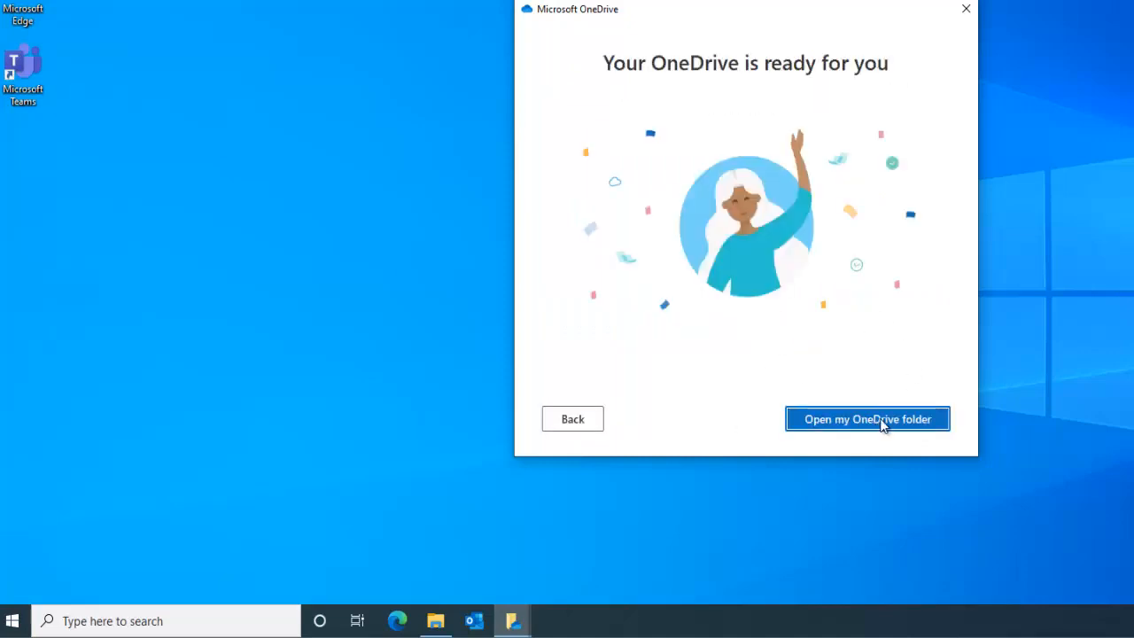
pyautogui.click(866, 419)
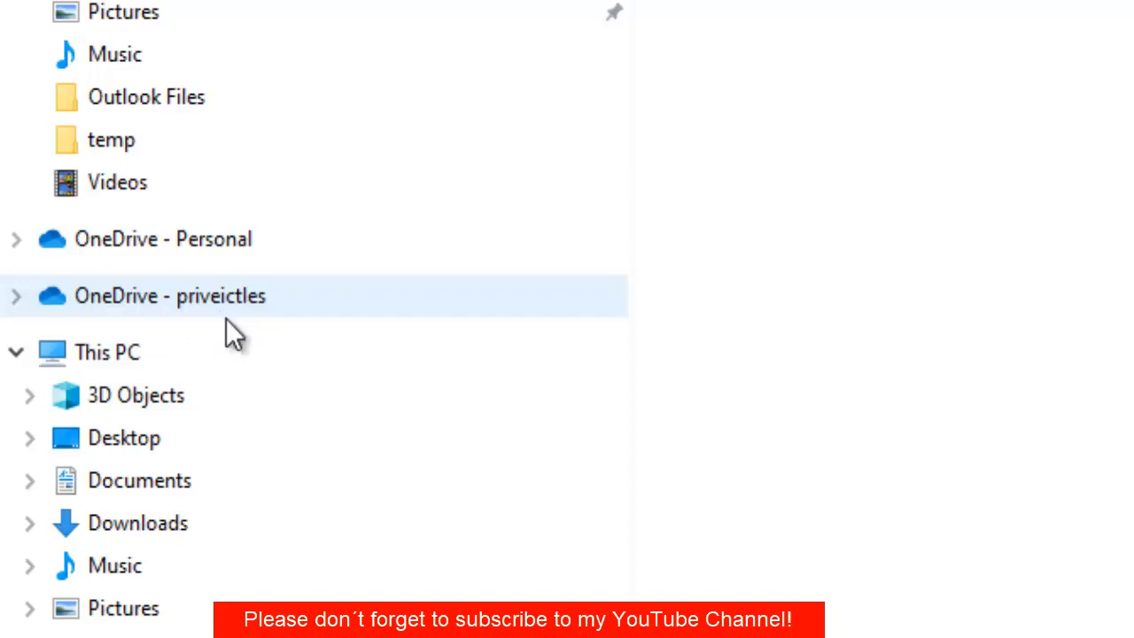
pyautogui.moveTo(45, 305)
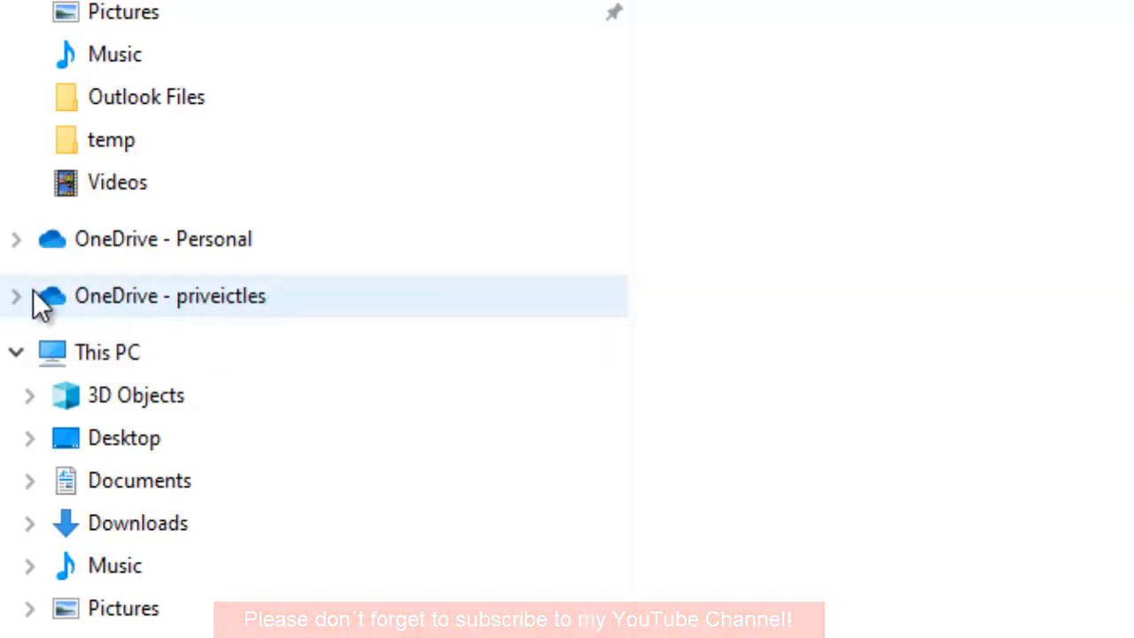
# Step: Browse 'OneDrive - Personal', then 'OneDrive - priveictles' with its Drawing file
pyautogui.click(163, 238)
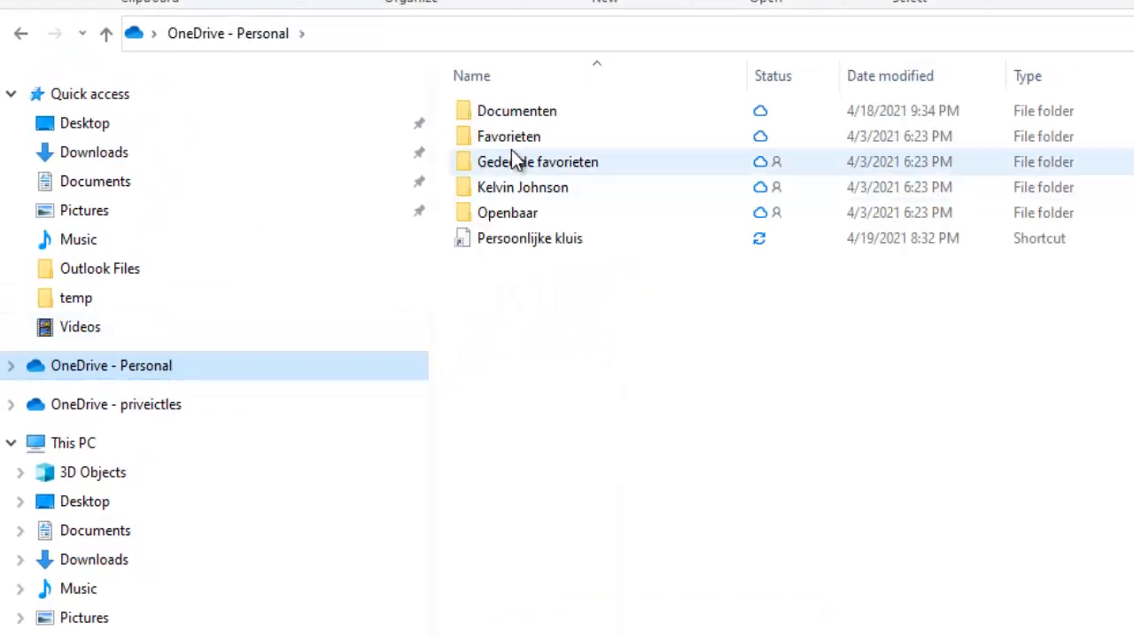
pyautogui.click(117, 404)
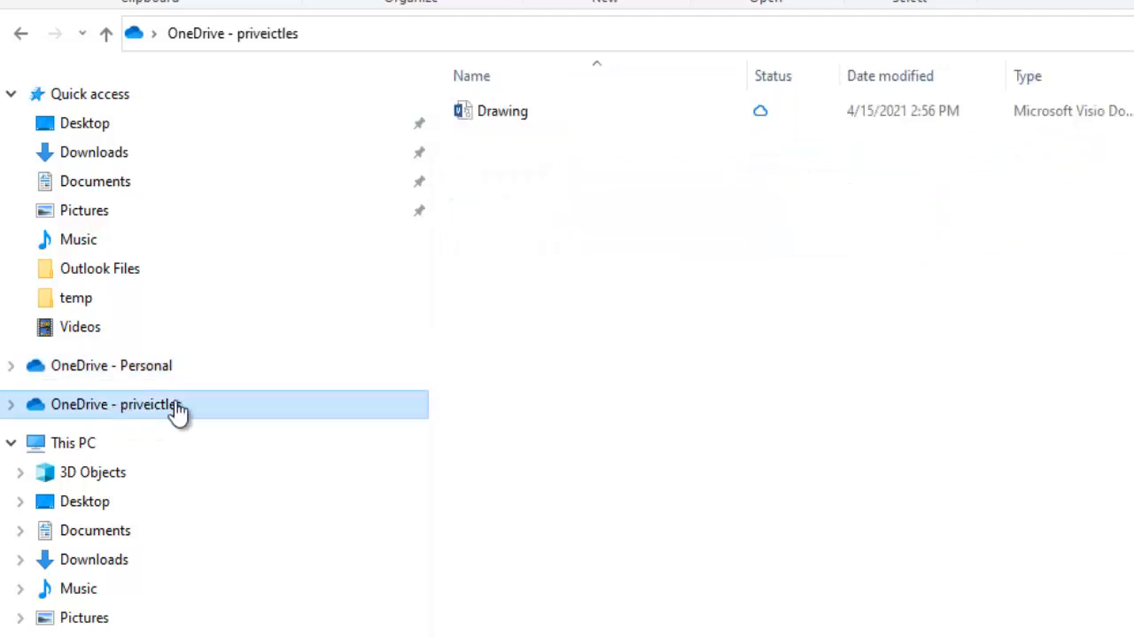
pyautogui.click(502, 110)
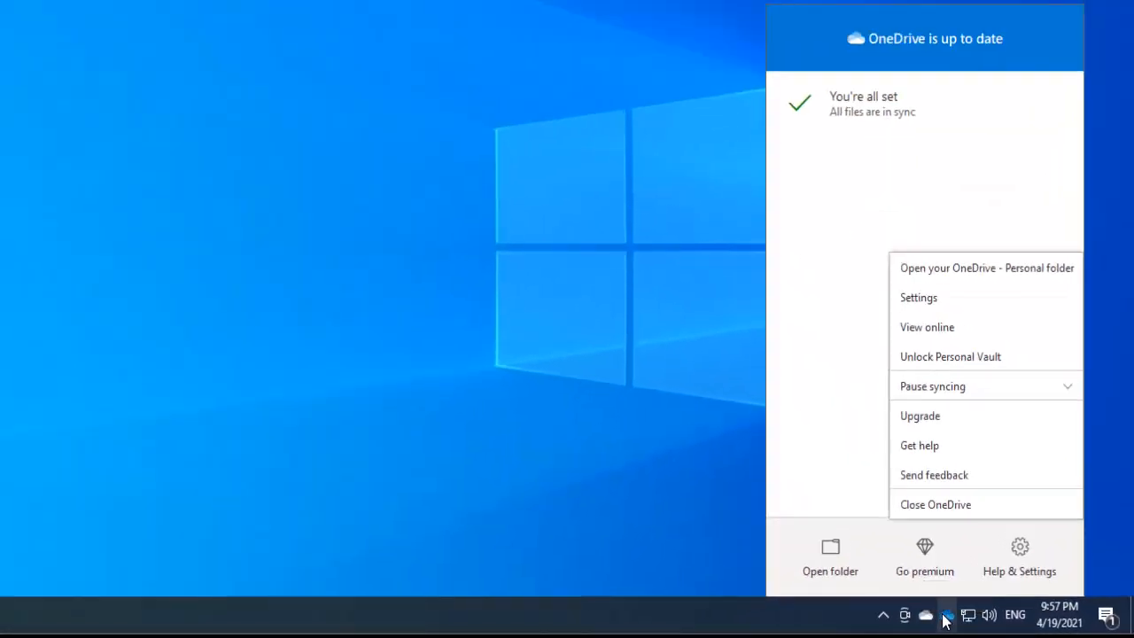
pyautogui.moveTo(926, 616)
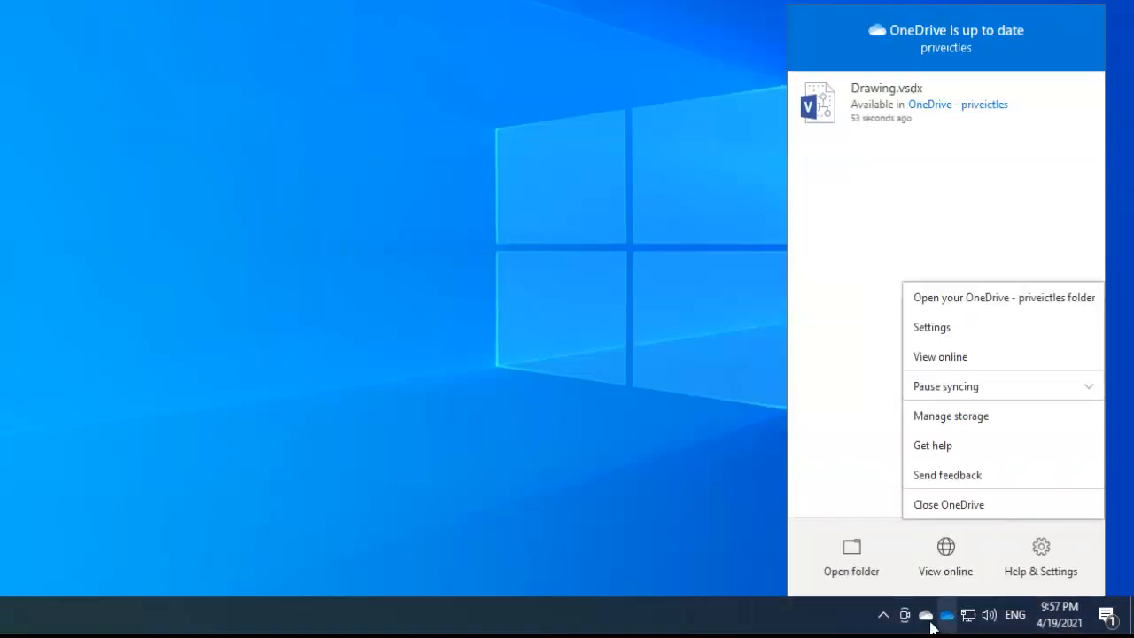
pyautogui.moveTo(974, 250)
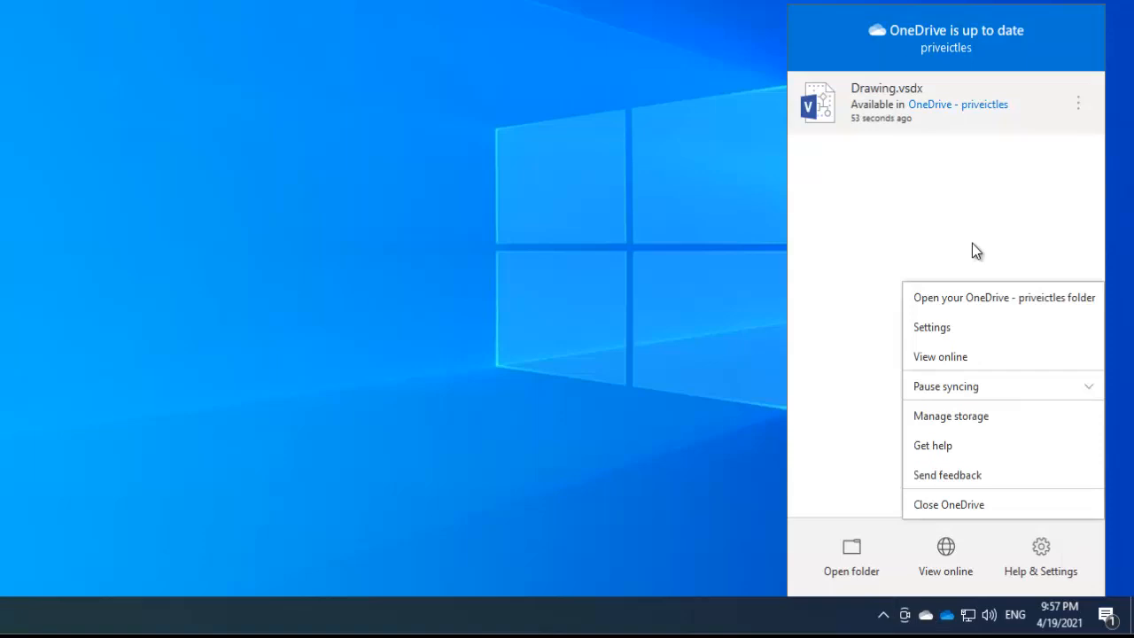
pyautogui.moveTo(924, 613)
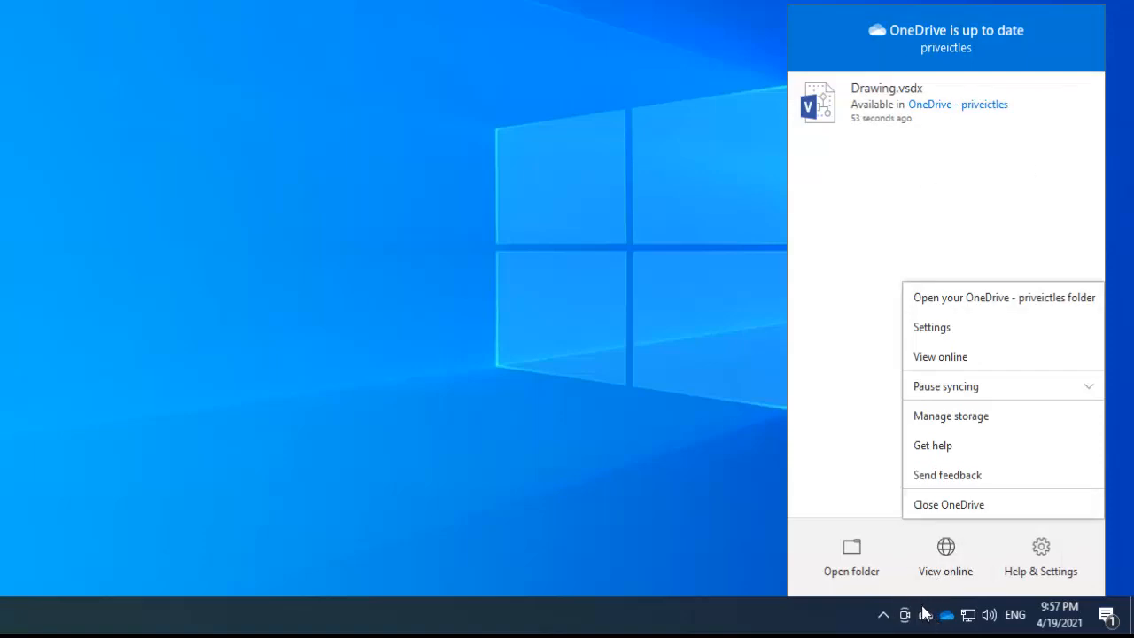
pyautogui.moveTo(946, 615)
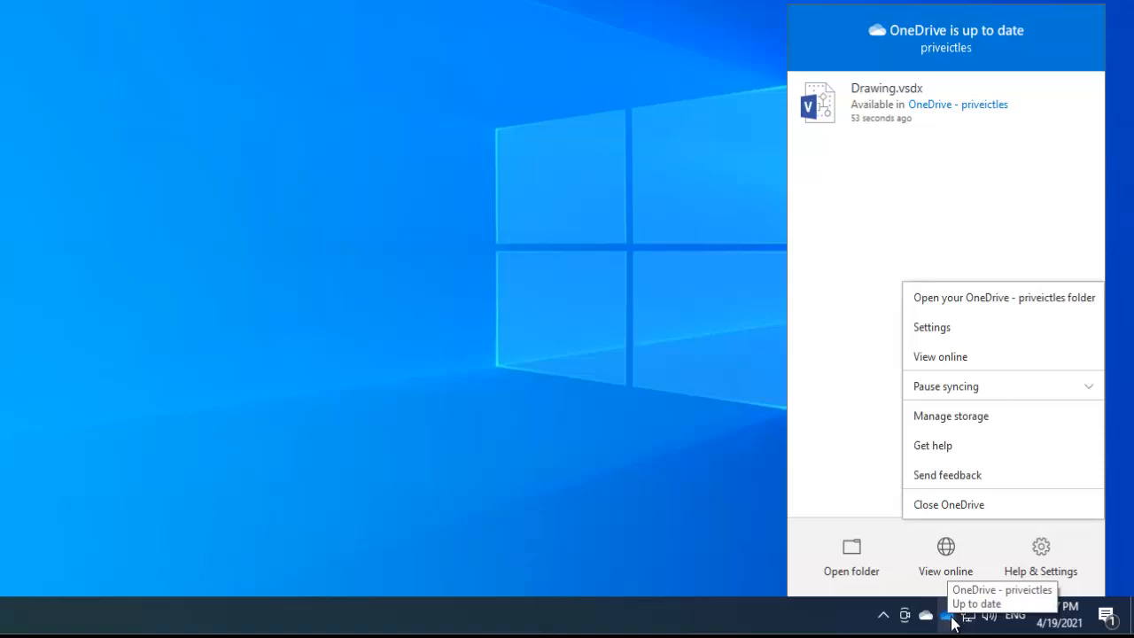
pyautogui.moveTo(961, 390)
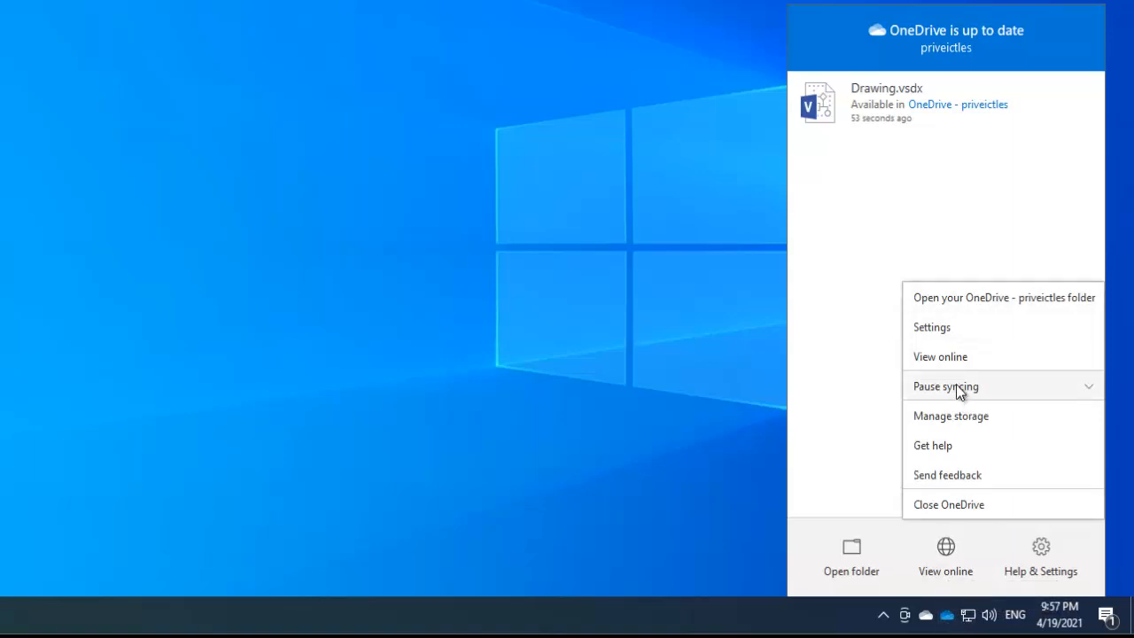
pyautogui.moveTo(964, 344)
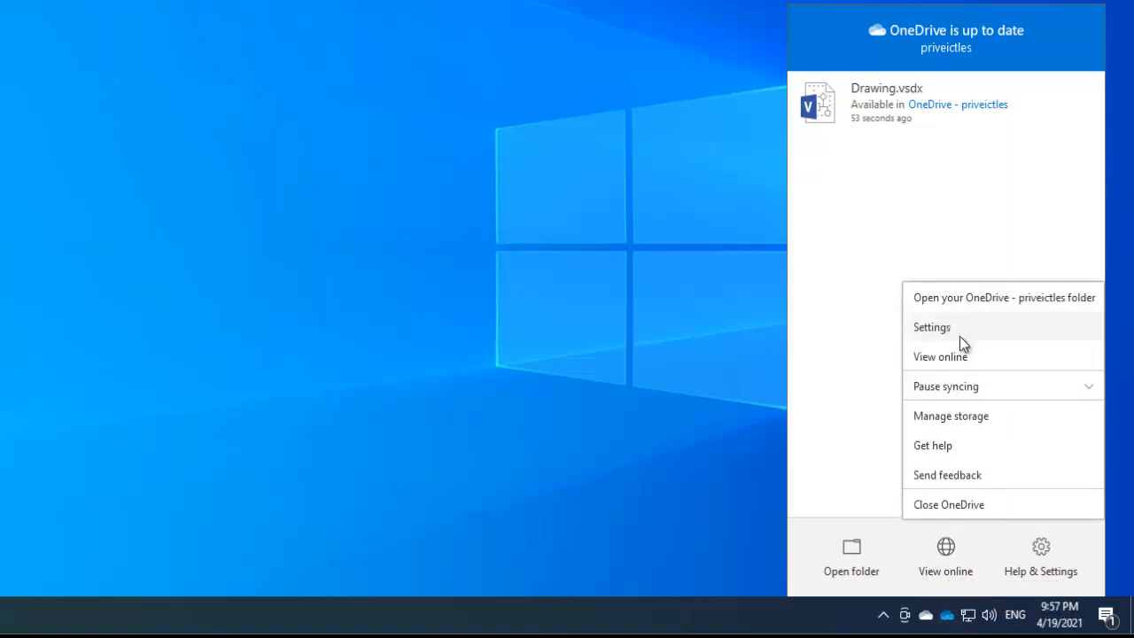
pyautogui.moveTo(931, 446)
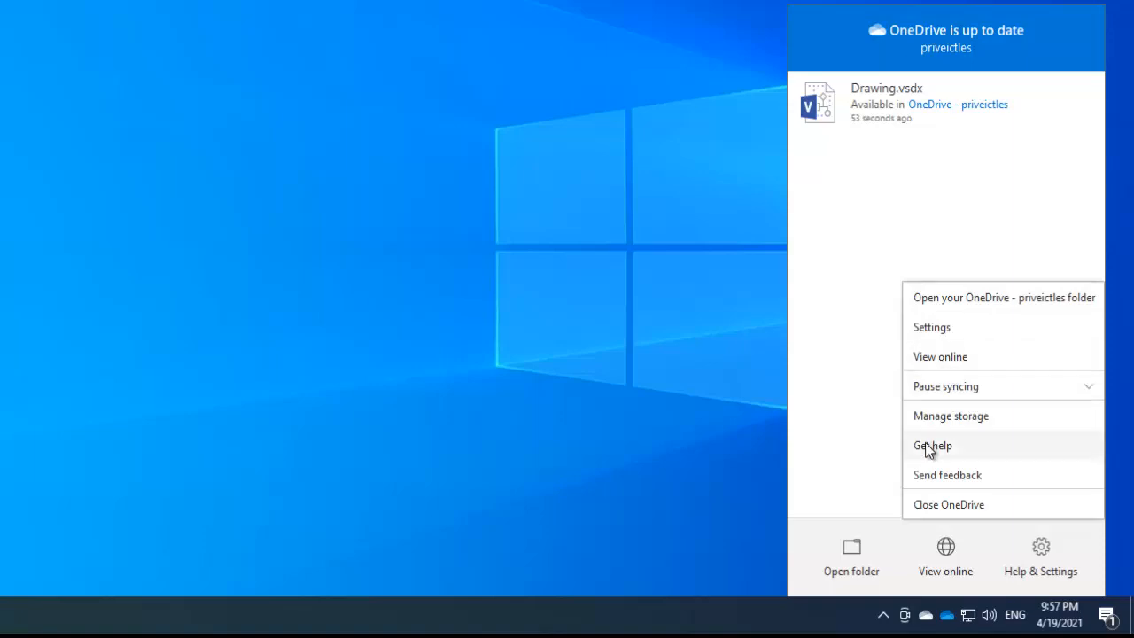
pyautogui.moveTo(991, 416)
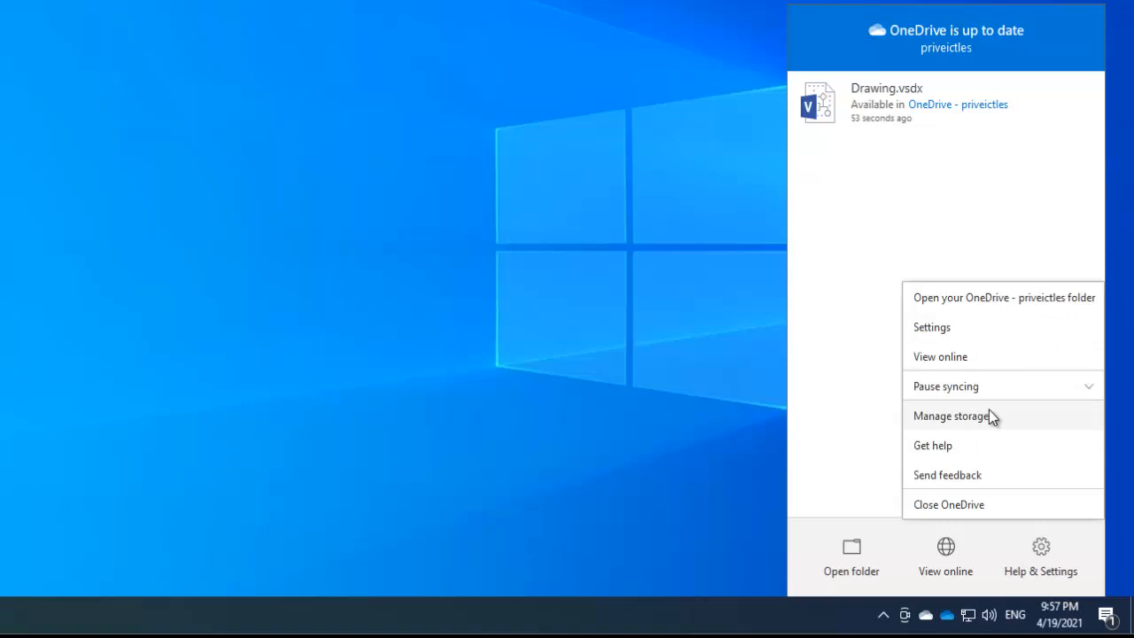
pyautogui.moveTo(978, 376)
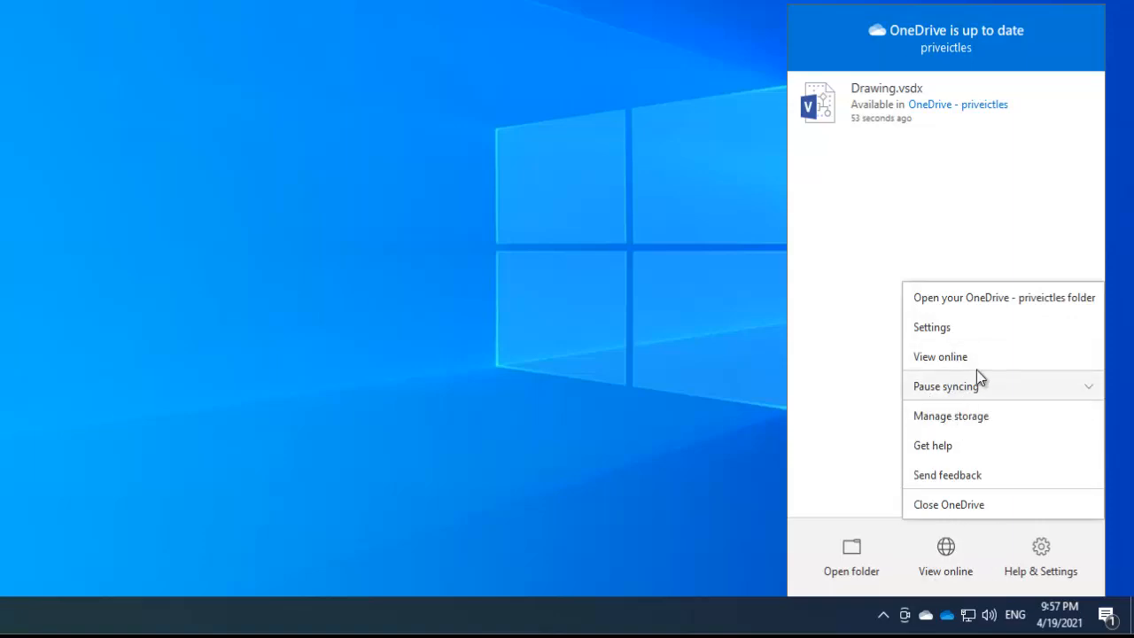
# Step: Open Settings for the priveictles account, showing 2 MB of 1,024 GB used
pyautogui.click(931, 327)
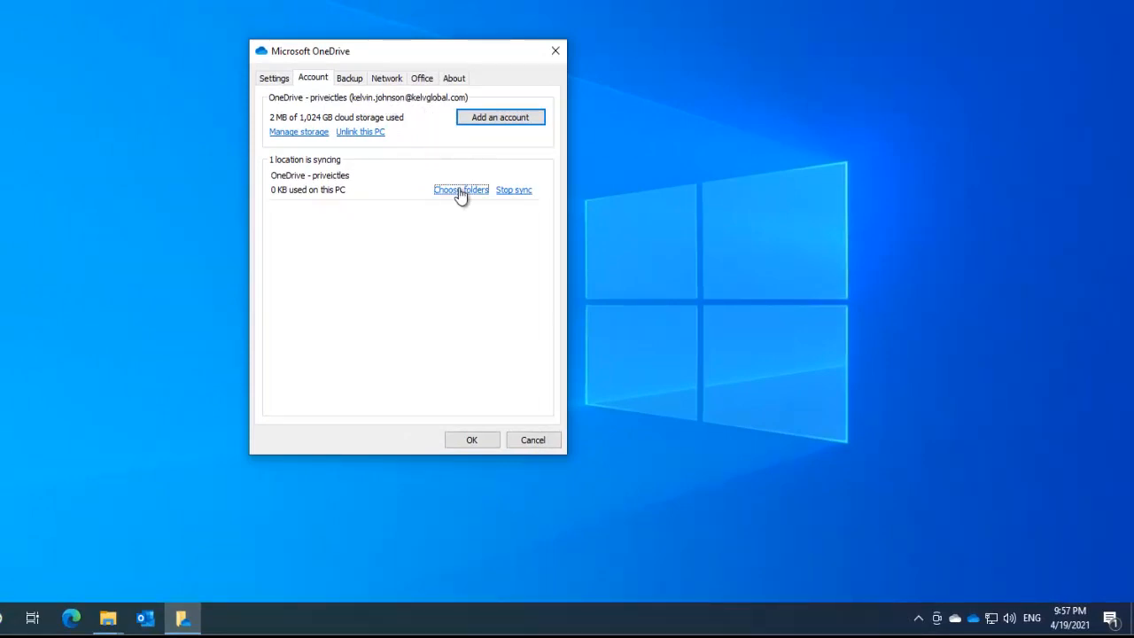
pyautogui.click(460, 190)
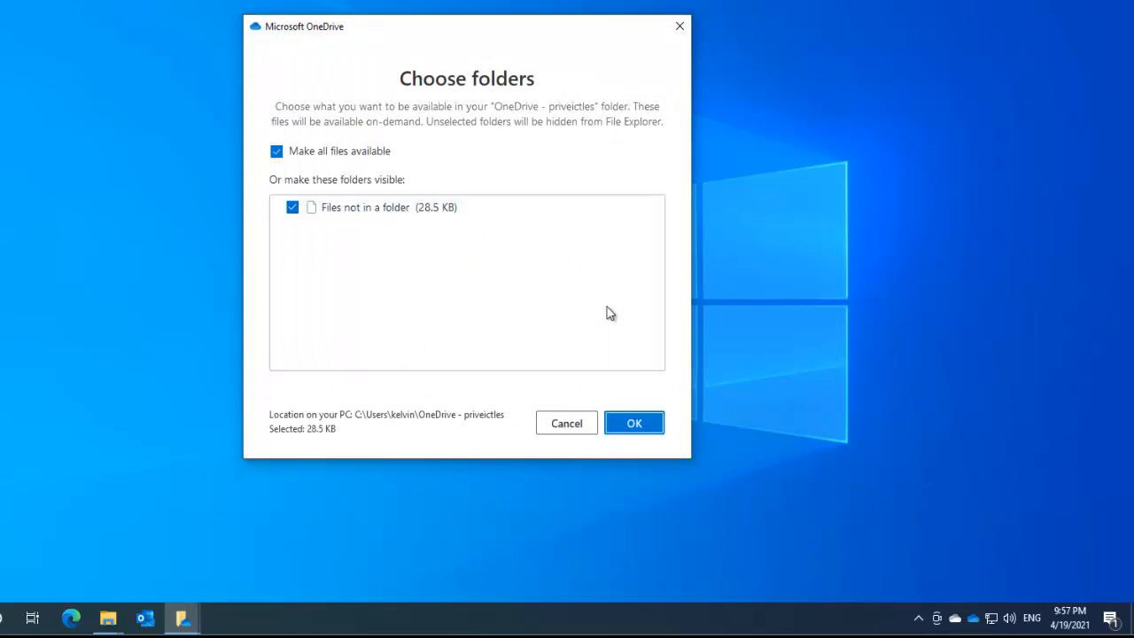
pyautogui.click(633, 423)
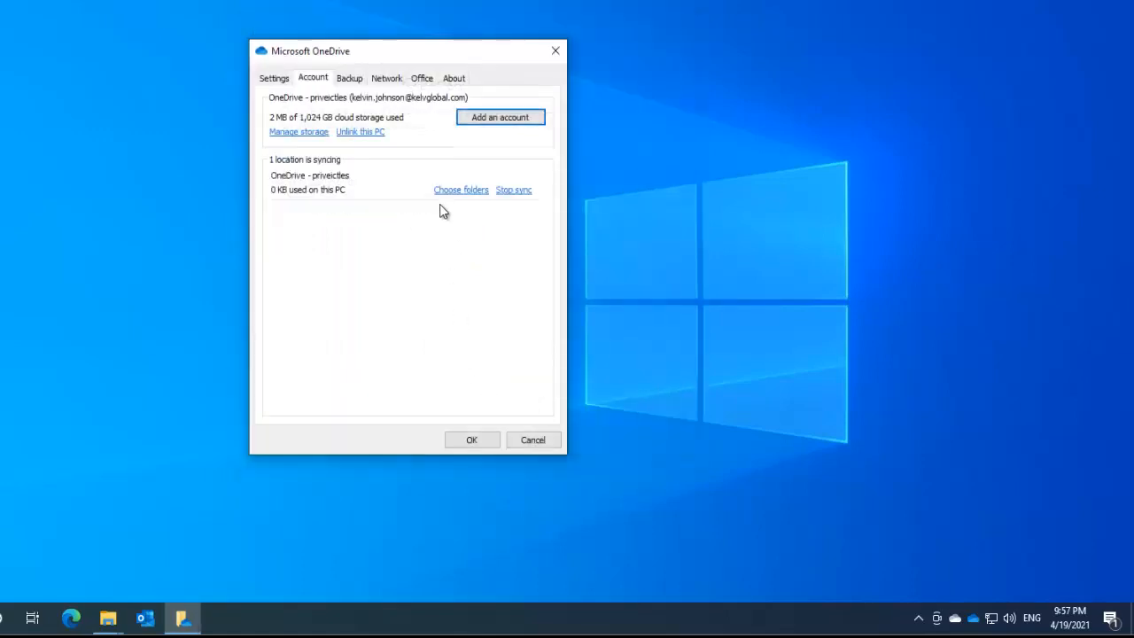
pyautogui.moveTo(336, 142)
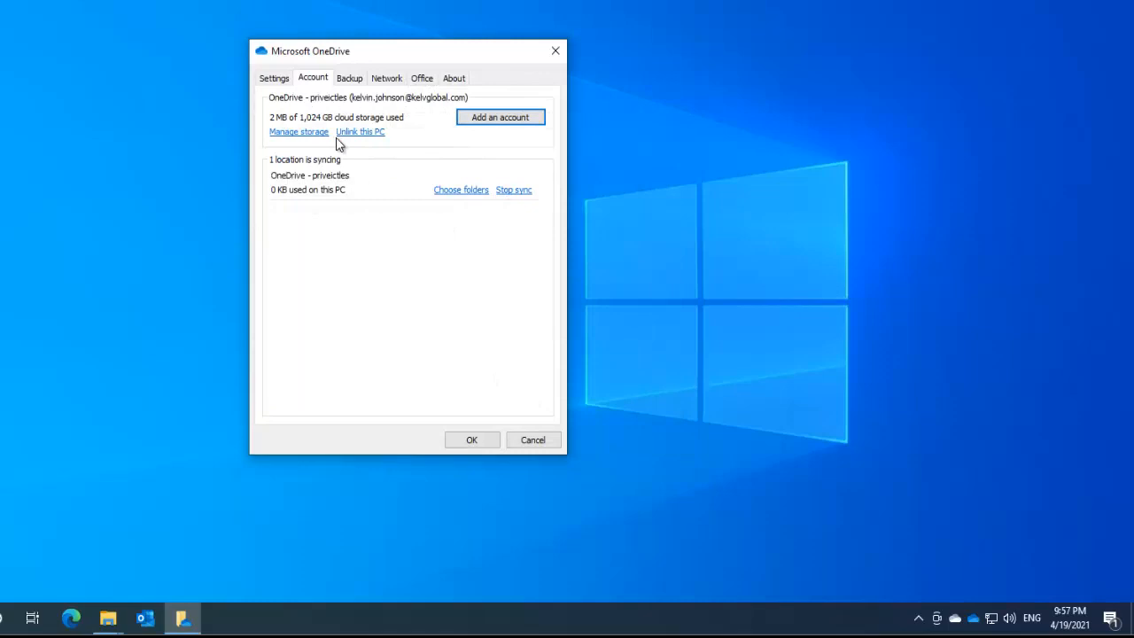
pyautogui.moveTo(390, 116)
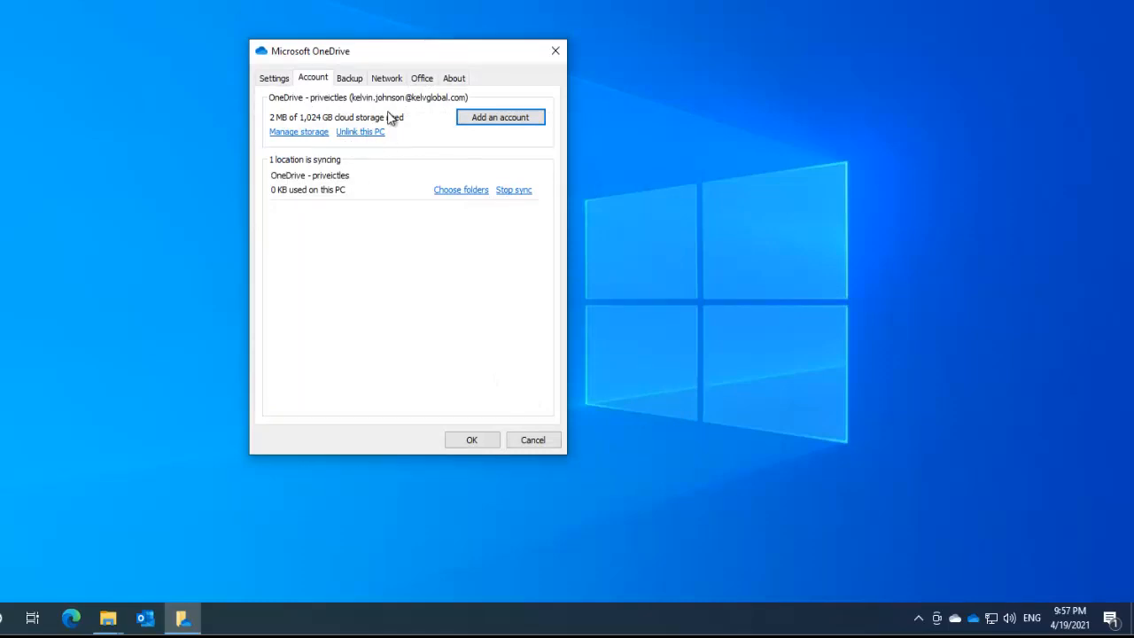
pyautogui.moveTo(442, 183)
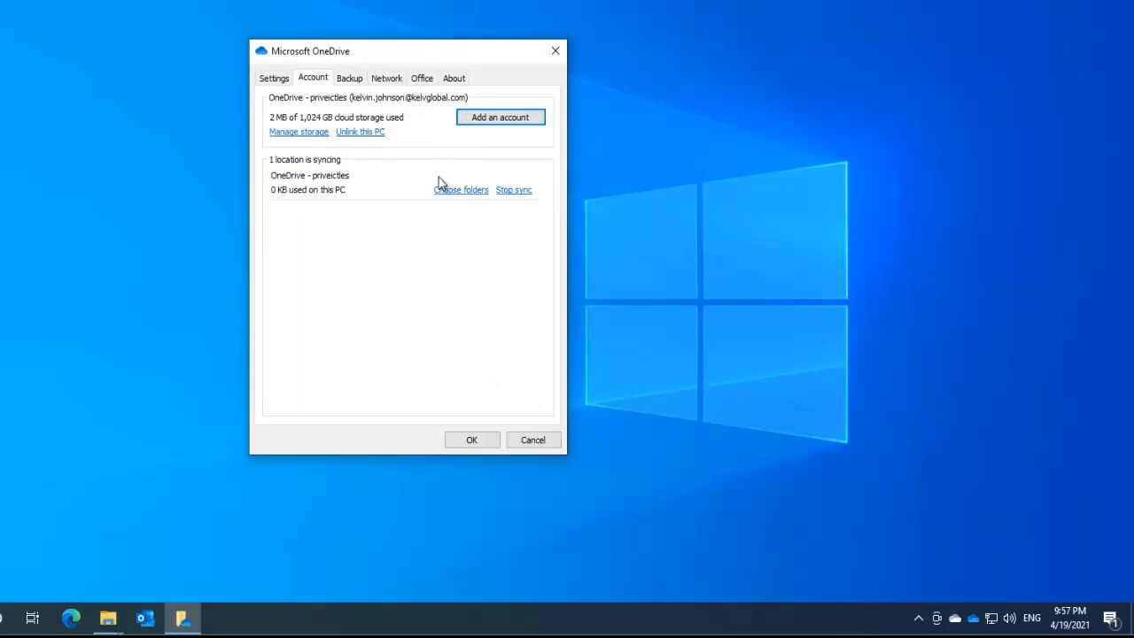
pyautogui.moveTo(55, 175)
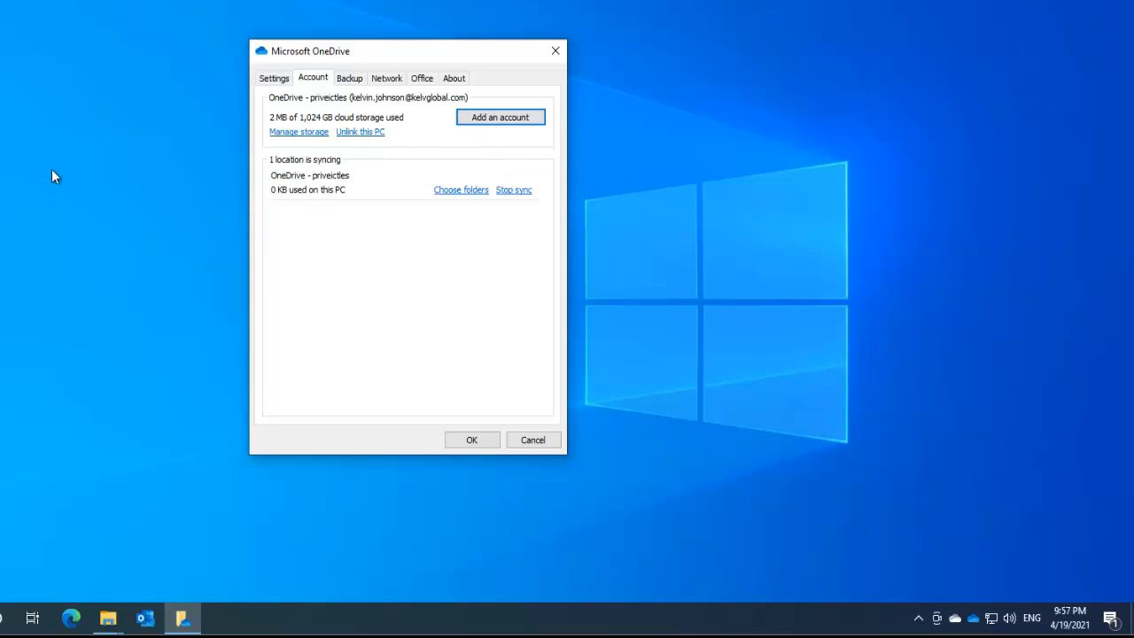